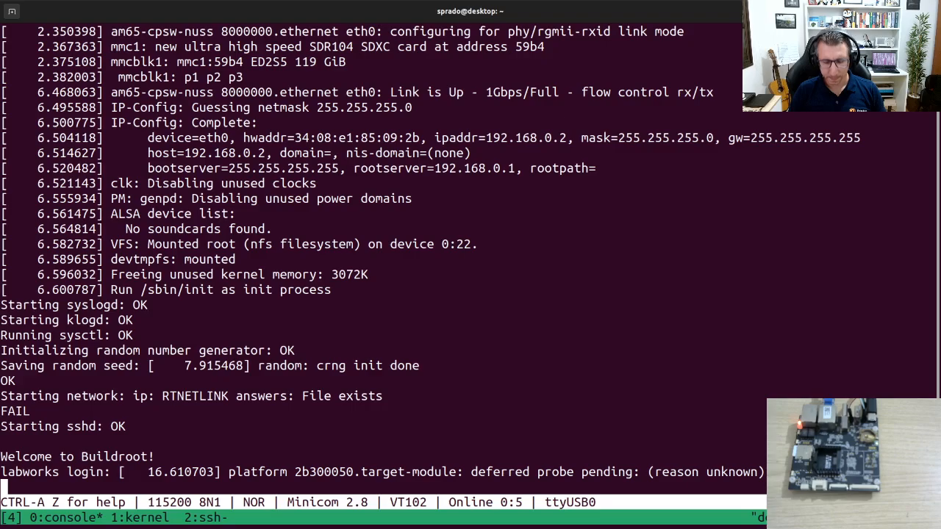
Step: Log in as root and read /proc/version, showing Linux 6.8.0
{"action": "type", "text": "root"}
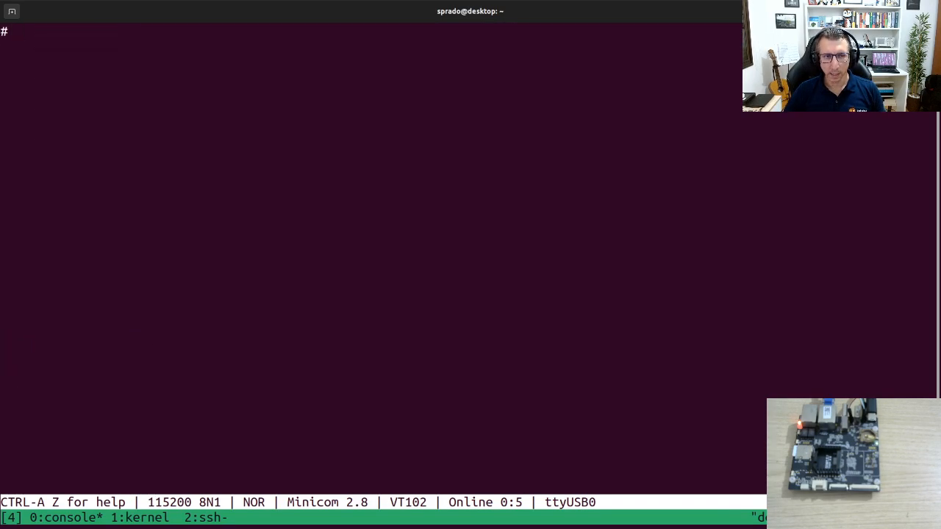
{"action": "type", "text": "cat"}
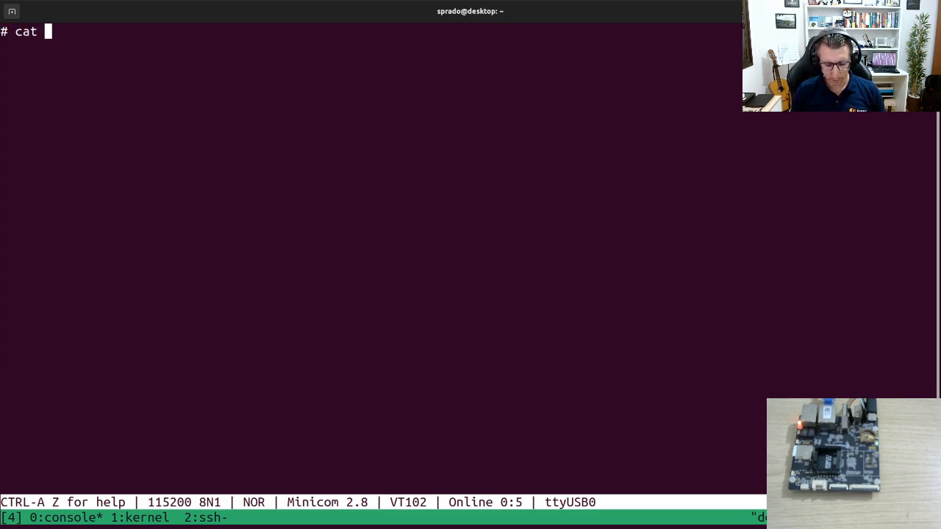
{"action": "type", "text": "/proc/"}
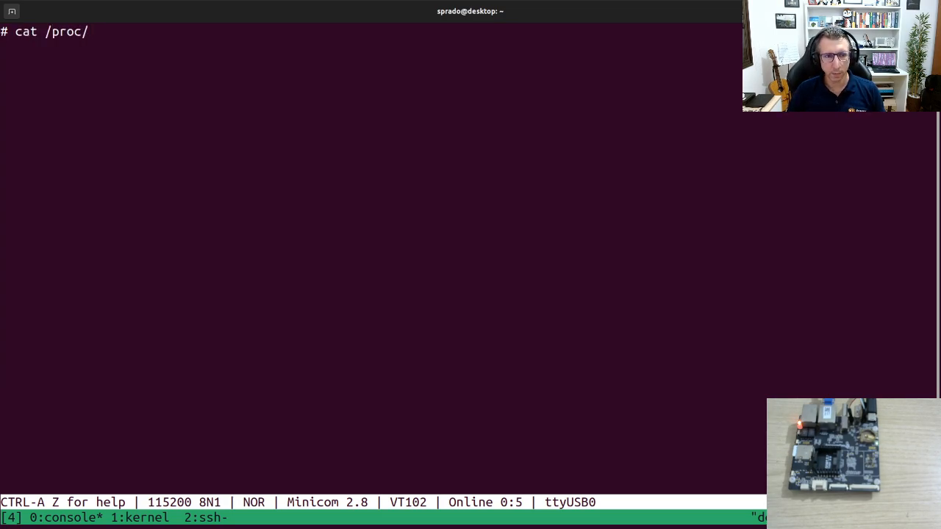
{"action": "type", "text": "version"}
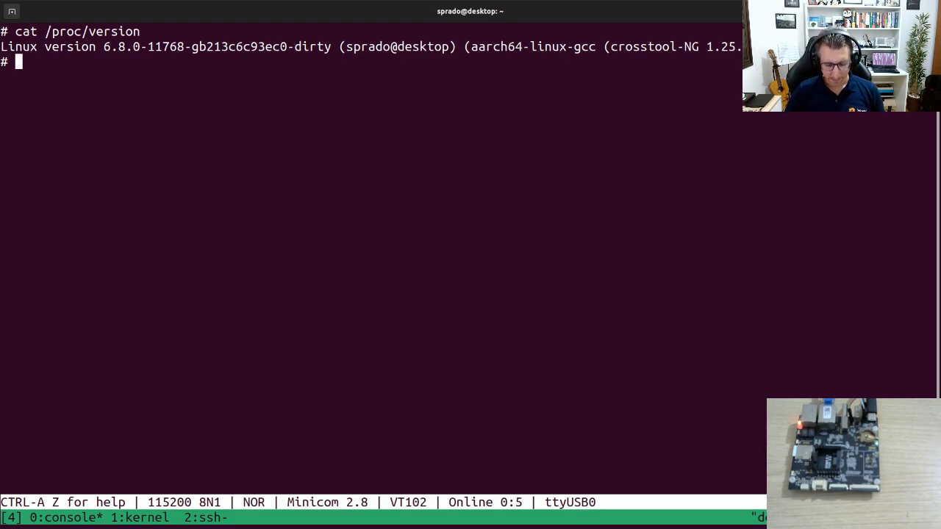
Step: Filter dmesg for the machine model, reporting BeagleBoard.org BeaglePlay
{"action": "type", "text": "dmesg"}
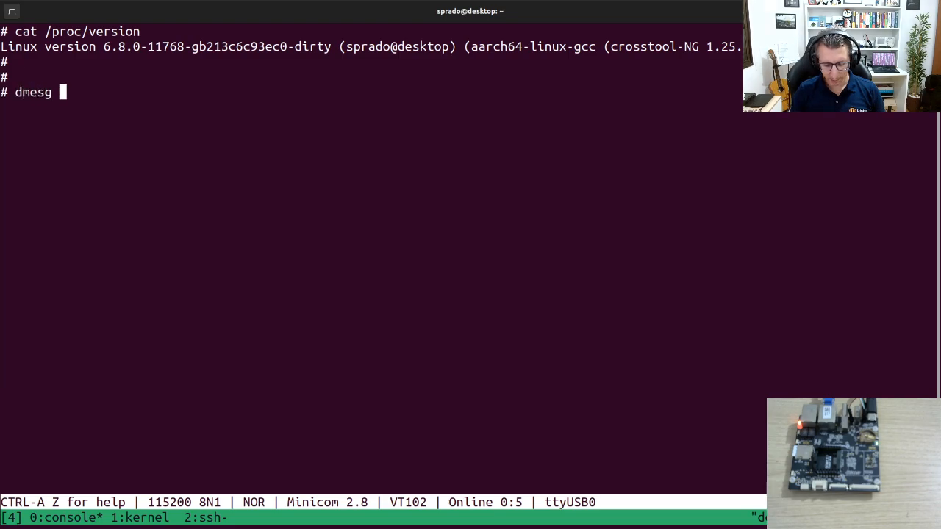
{"action": "type", "text": "| grep model"}
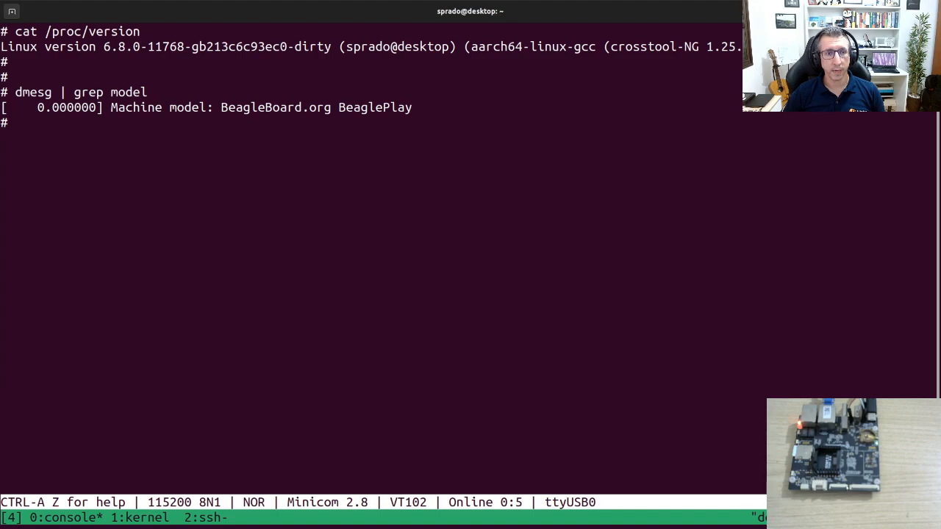
Step: Set /sys/class/leds/:disk-activity/brightness to 10 over the serial console
{"action": "type", "text": "cat /proc/version"}
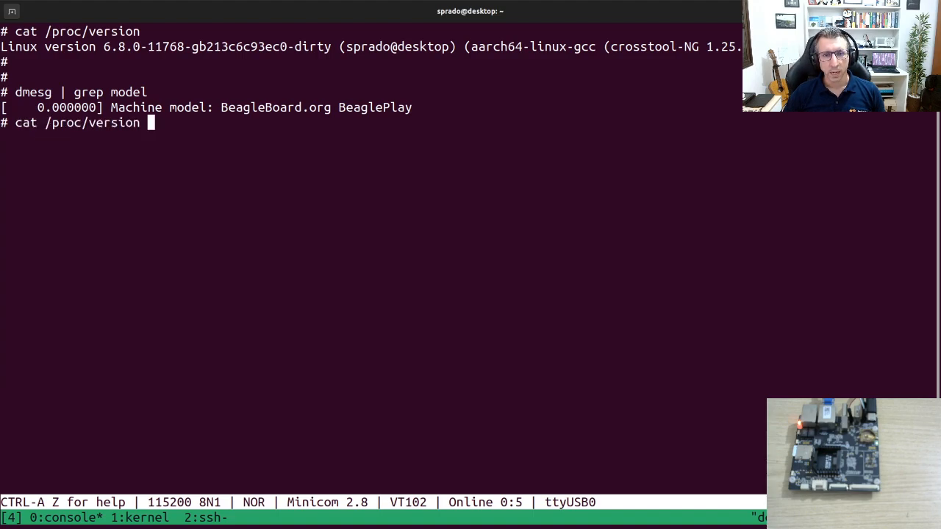
{"action": "type", "text": "echo 10 > /sys/class/leds/:disk-activity/brightness"}
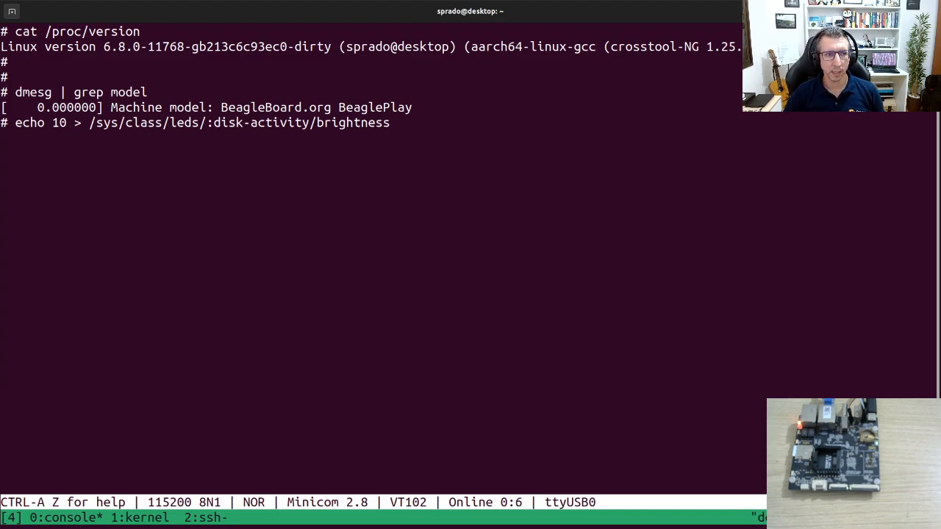
{"action": "key", "text": "Return"}
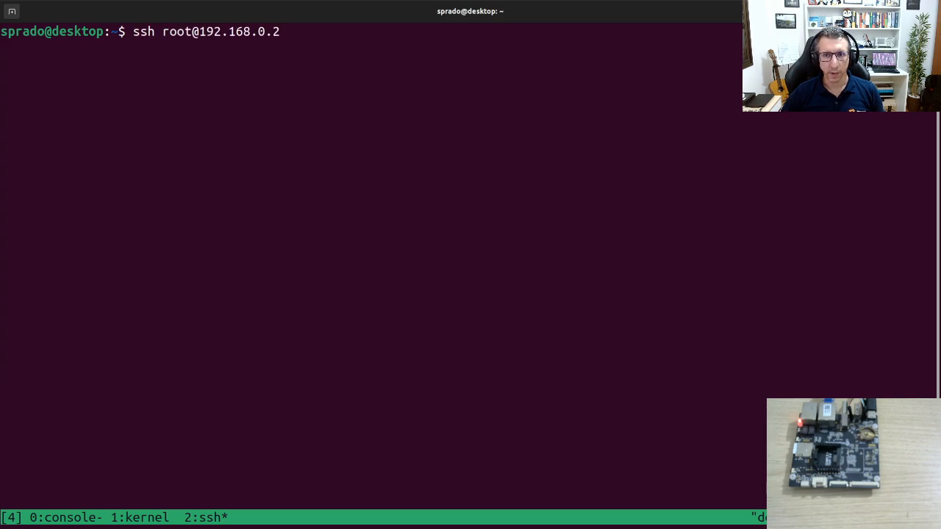
Step: Ping 192.168.0.2 and reach the board over SSH, then abandon the pending command line
{"action": "type", "text": "ping 192.168.0.2"}
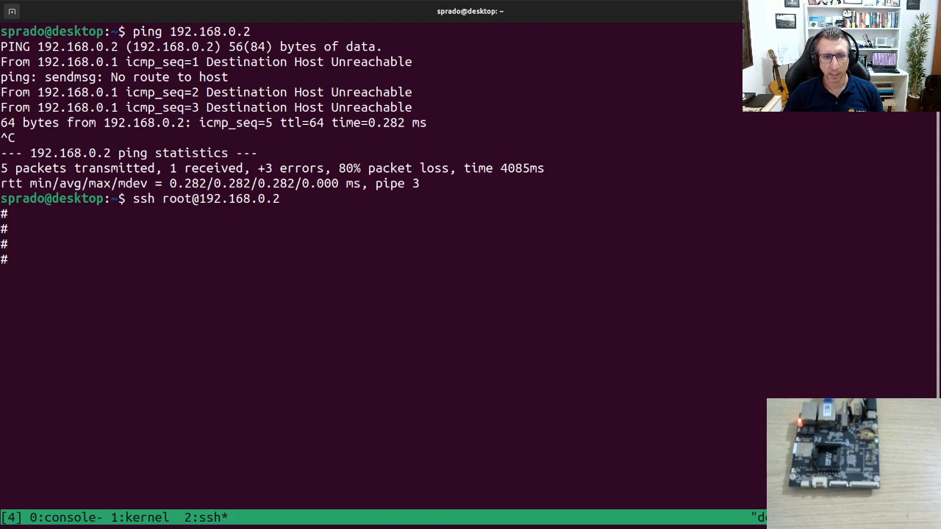
{"action": "type", "text": "cat /proc/version"}
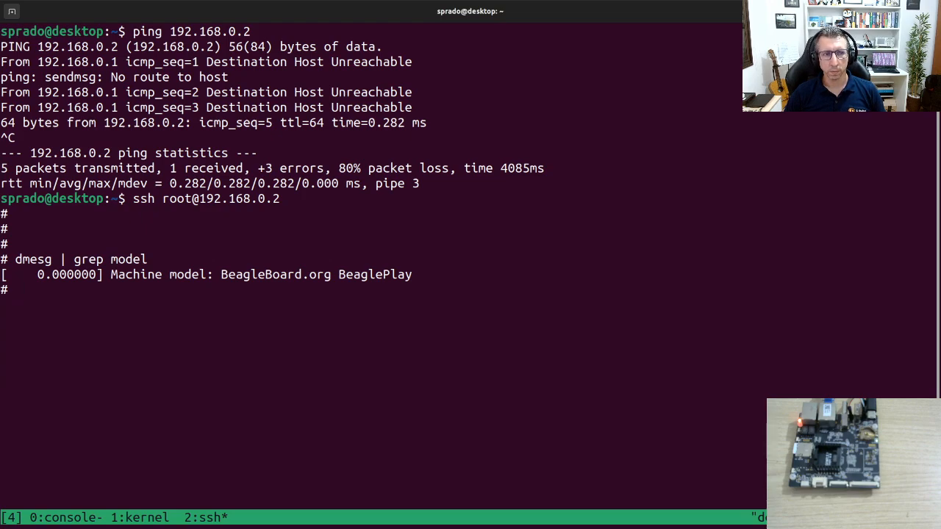
{"action": "key", "text": "ctrl+c"}
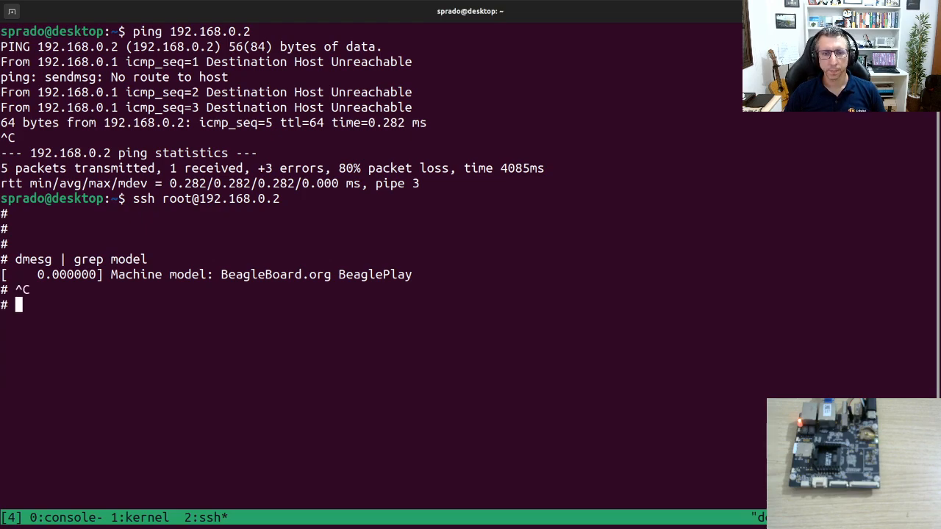
{"action": "type", "text": "echo 10 > /sys/class/leds/:disk-activity/brightness"}
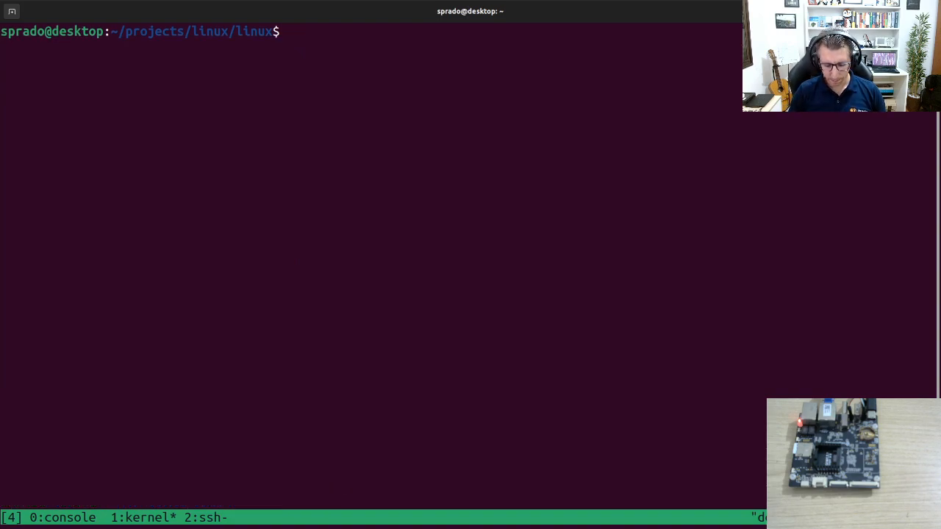
Step: Run make menuconfig and search for pstore, jumping to Persistent store support
{"action": "type", "text": "make menuconfig"}
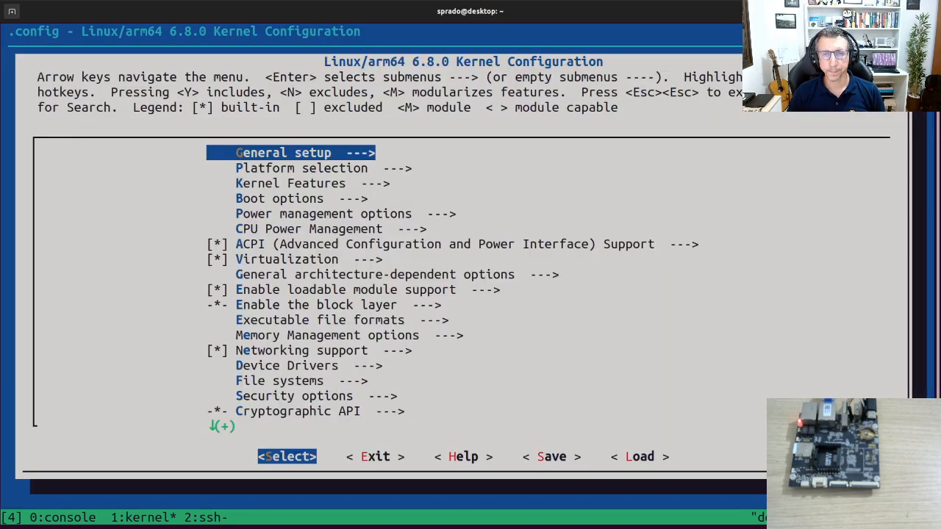
{"action": "type", "text": "ps"}
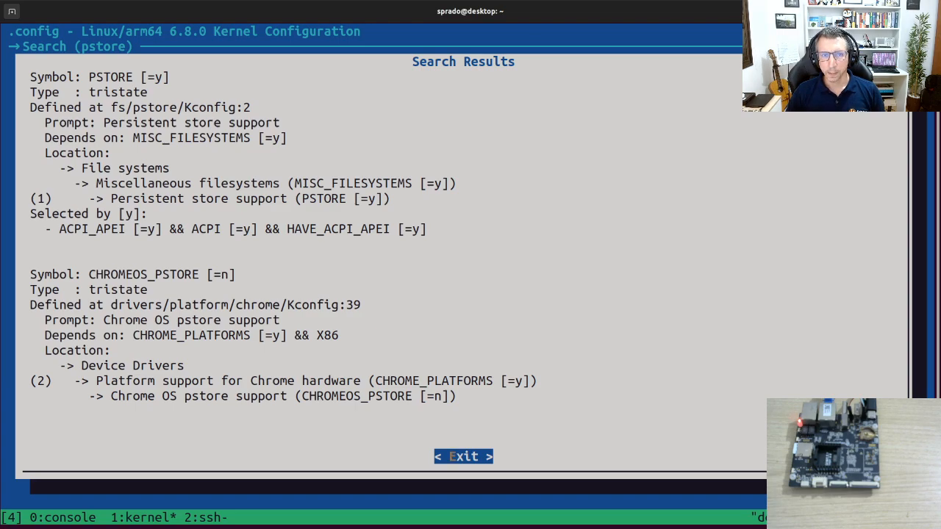
{"action": "key", "text": "Enter"}
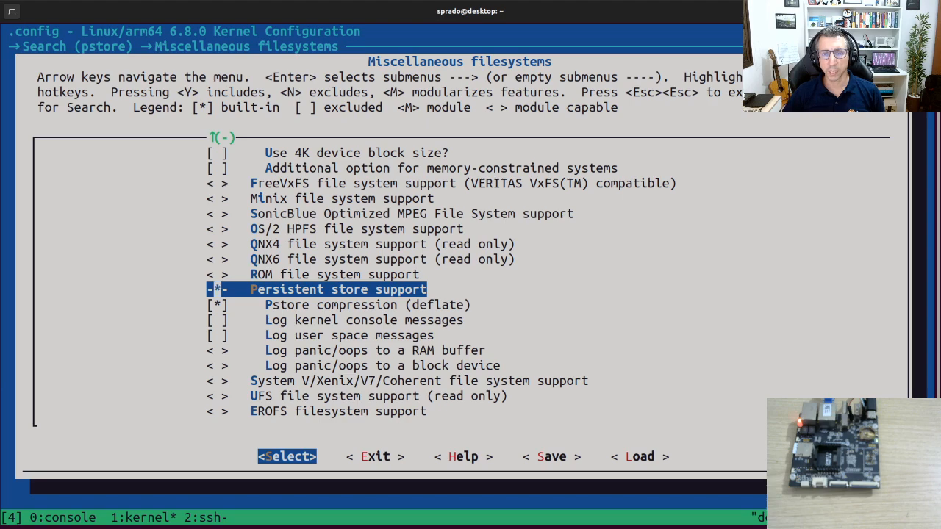
Step: Show the help for Log panic/oops to a RAM buffer (CONFIG_PSTORE_RAM)
{"action": "key", "text": "Down"}
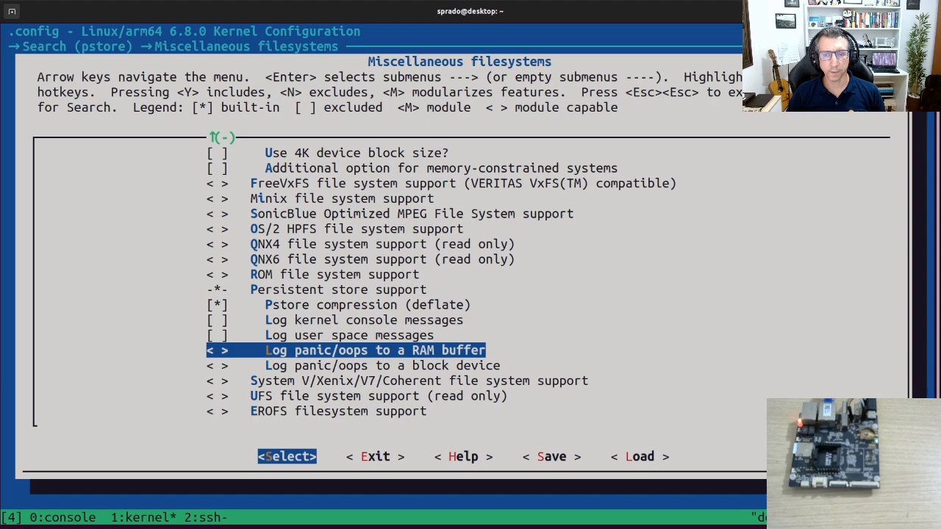
{"action": "left_click", "coordinate": [463, 456]}
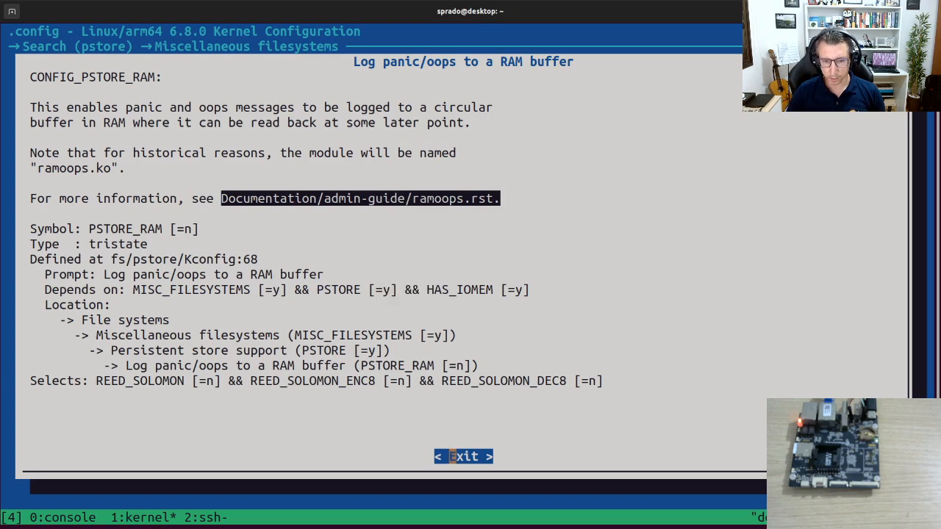
Step: Quit menuconfig and view Documentation/admin-guide/ramoops.rst down to the Device Tree reserved-memory example
{"action": "key", "text": "ctrl+c"}
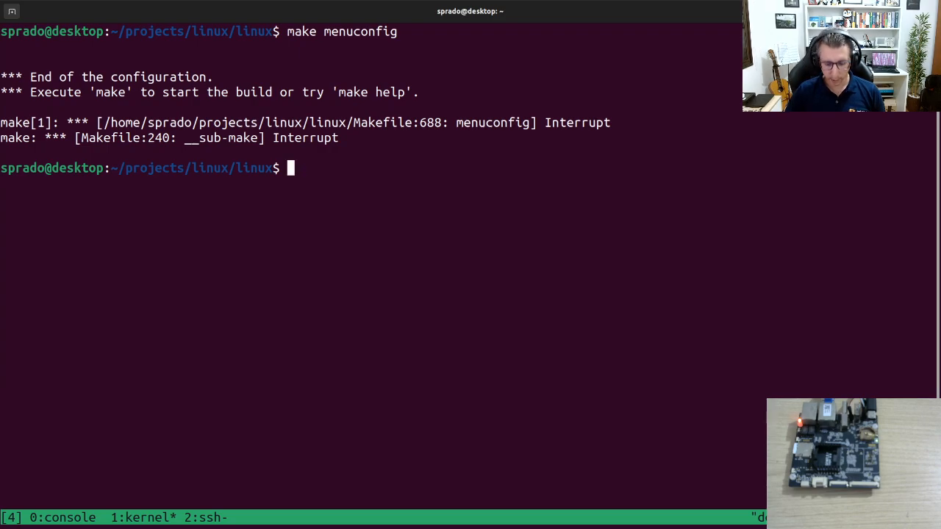
{"action": "type", "text": "vi Documentation/admin-guide/ramoops.rst"}
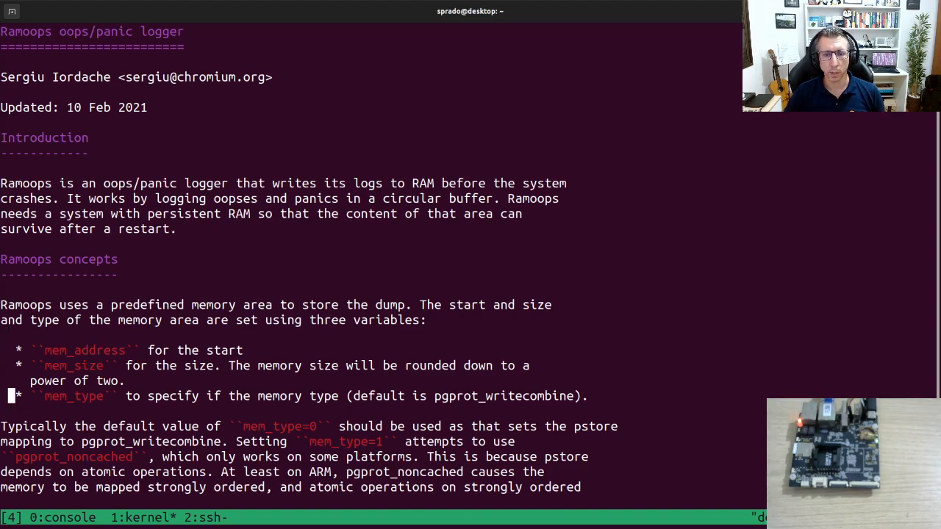
{"action": "scroll", "scroll_direction": "down", "scroll_amount": 3}
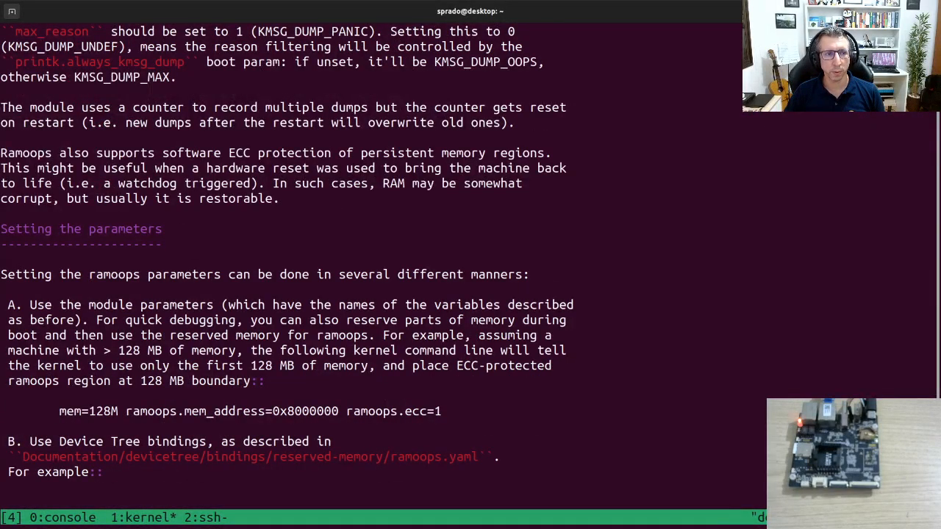
{"action": "scroll", "scroll_direction": "down", "scroll_amount": 3}
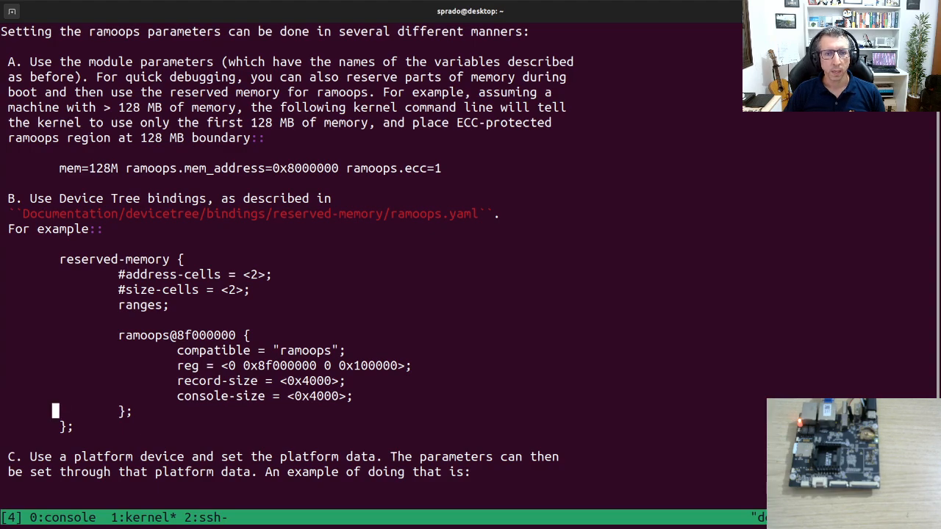
{"action": "scroll", "scroll_direction": "down", "scroll_amount": 3}
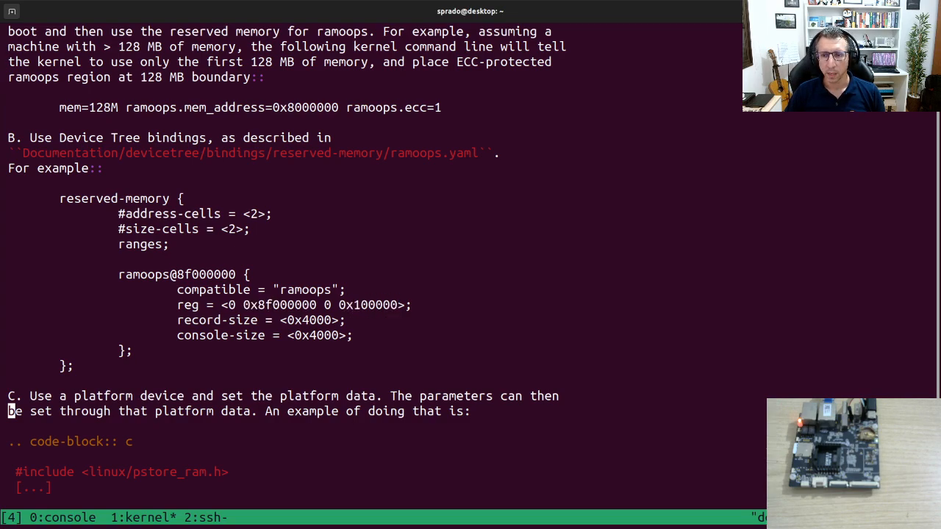
Step: Mark the record-size setting, read to the platform-data example, and quit vi
{"action": "double_click", "coordinate": [367, 304]}
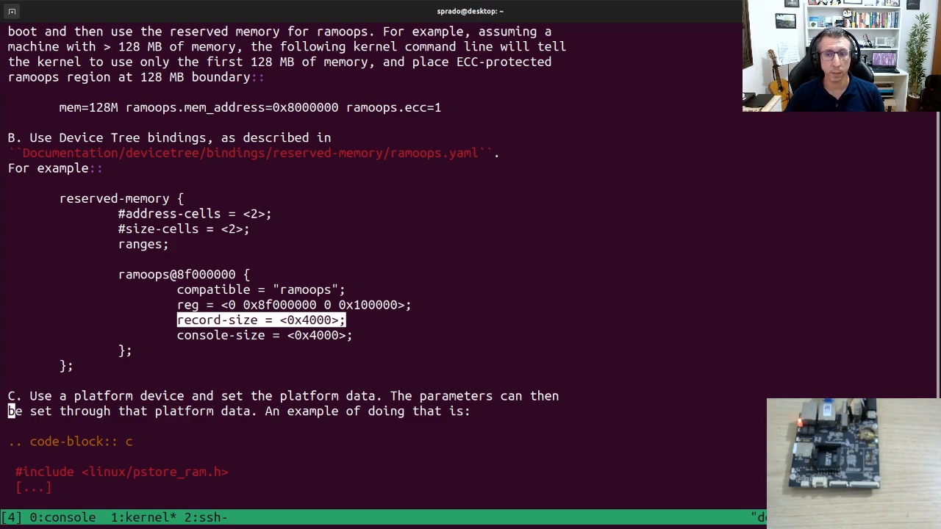
{"action": "scroll", "scroll_direction": "down", "scroll_amount": 3}
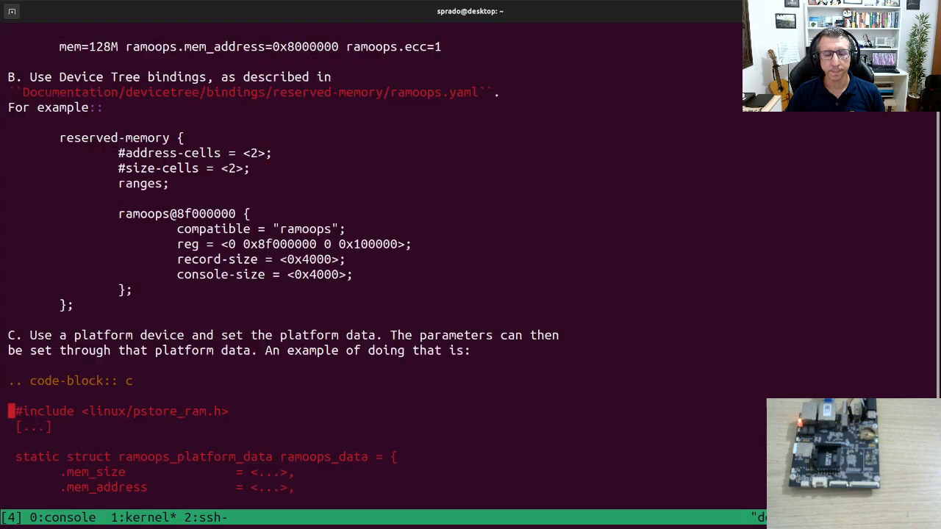
{"action": "scroll", "scroll_direction": "down", "scroll_amount": 3}
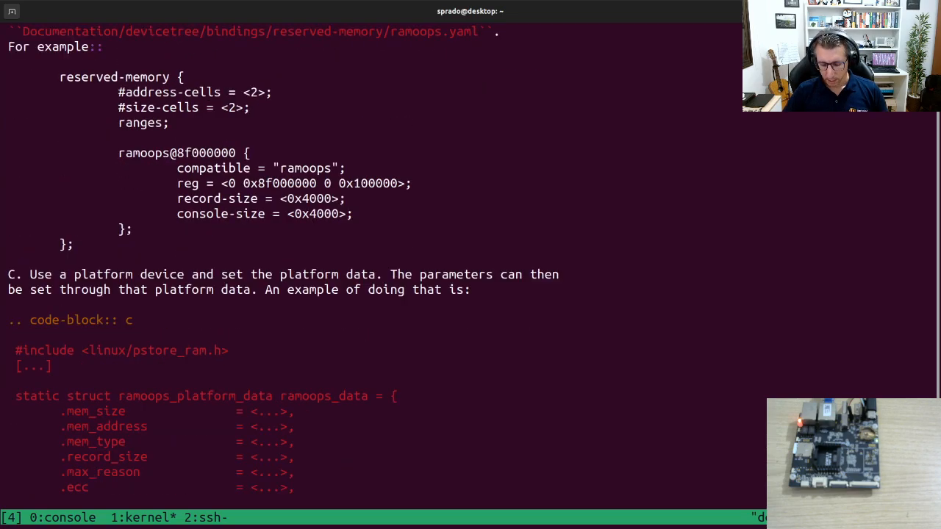
{"action": "type", "text": ":q"}
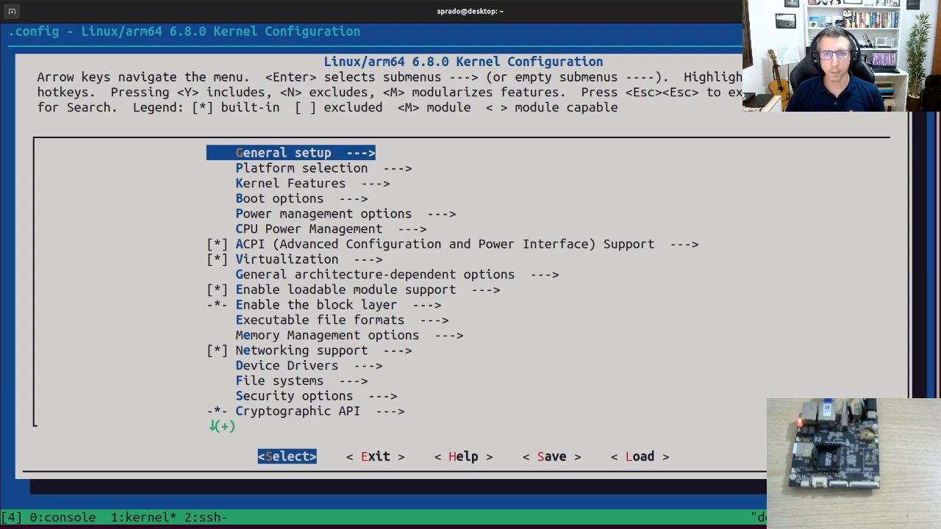
{"action": "type", "text": "ps"}
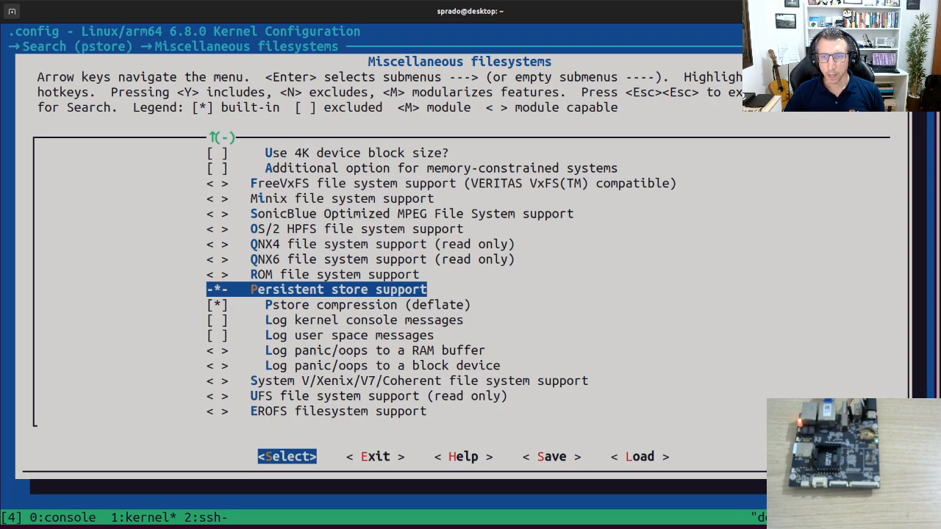
{"action": "key", "text": "Down"}
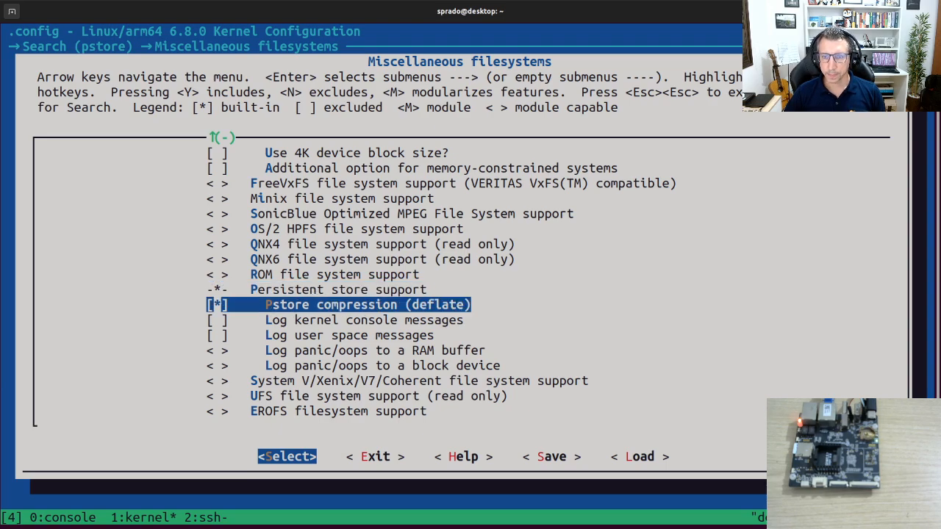
{"action": "key", "text": "Down"}
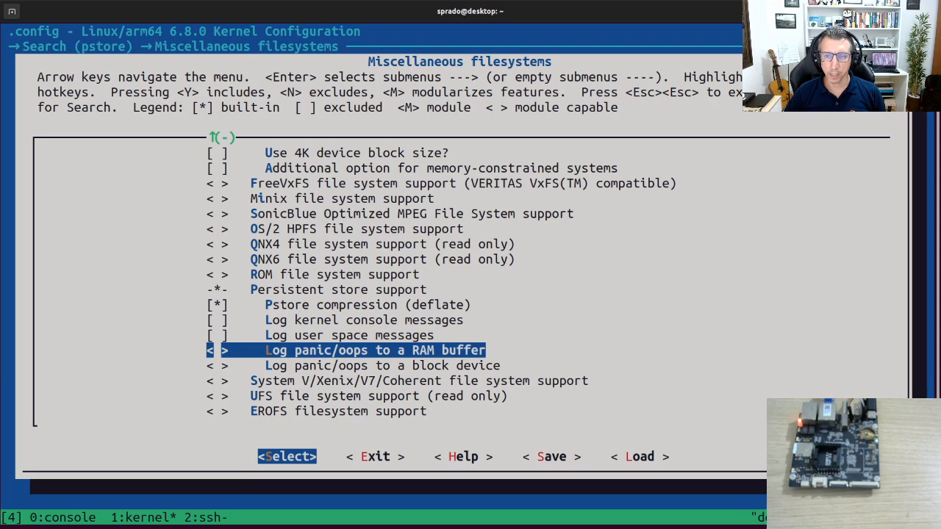
{"action": "key", "text": "y"}
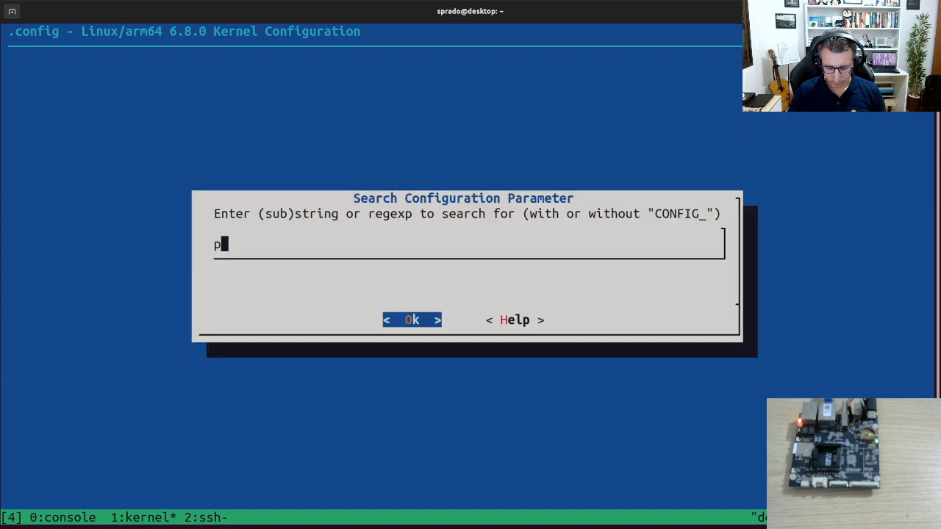
{"action": "key", "text": "BackSpace"}
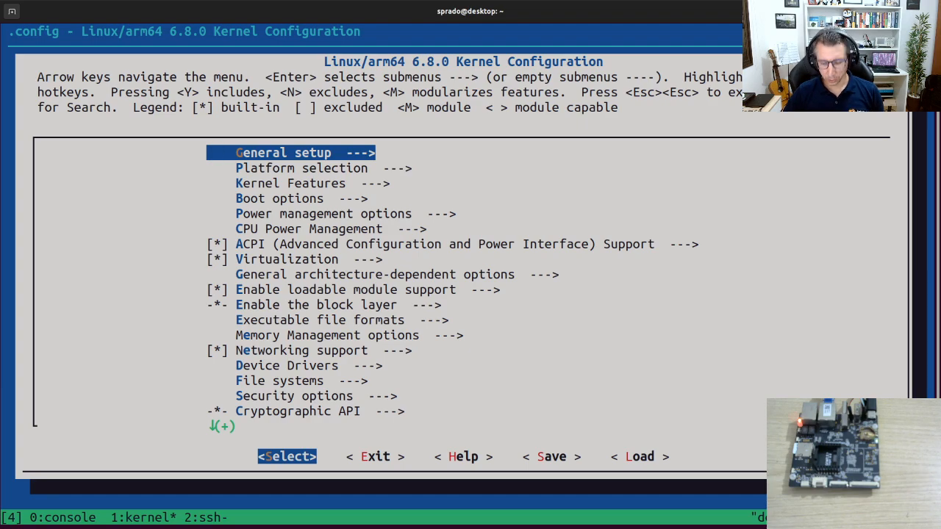
Step: Search menuconfig for panic and review the panic timeout help (PANIC_TIMEOUT, currently 0)
{"action": "type", "text": "panic"}
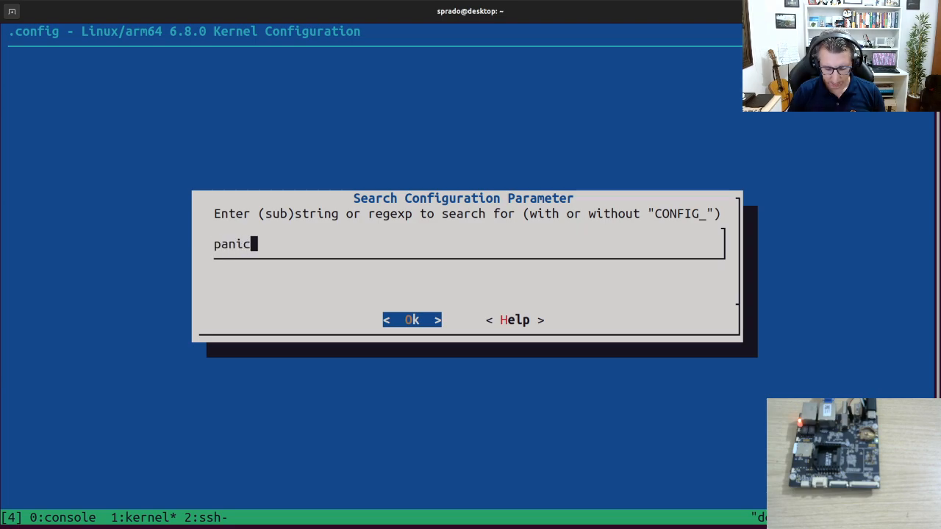
{"action": "left_click", "coordinate": [411, 319]}
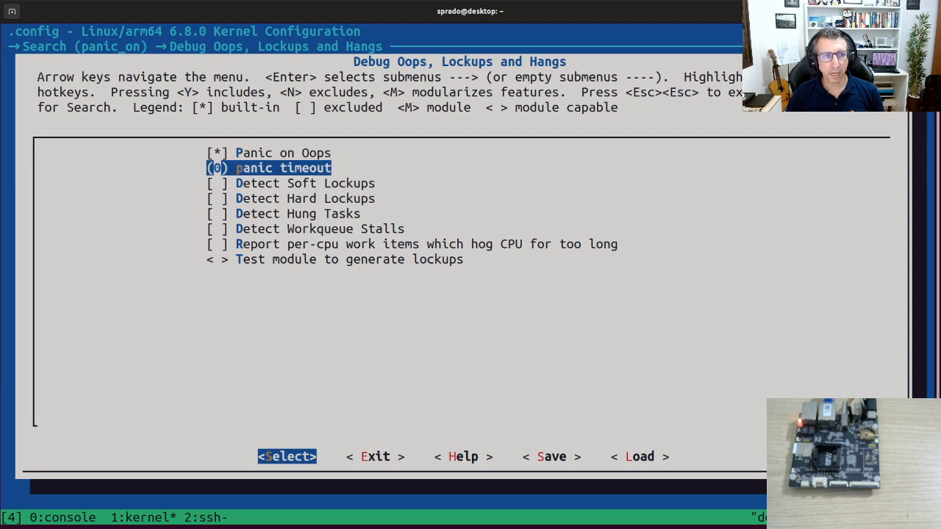
{"action": "key", "text": "Enter"}
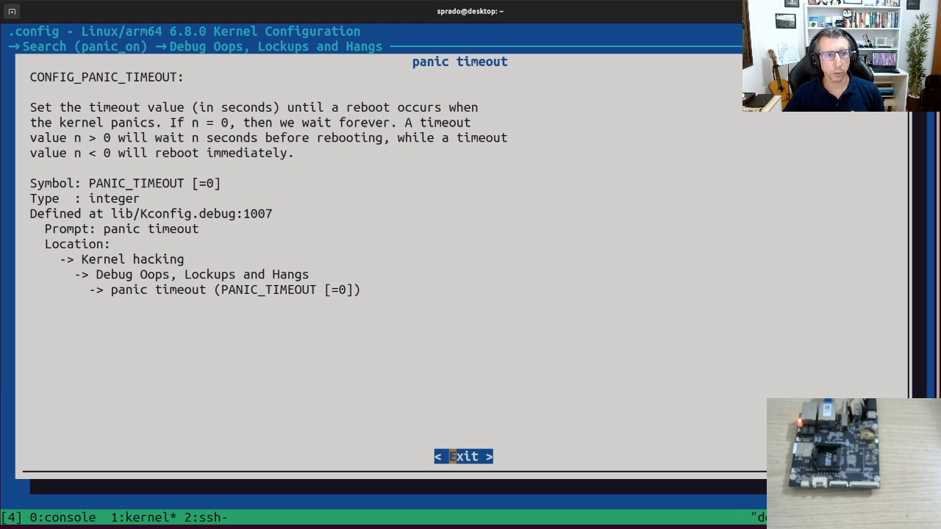
{"action": "left_click", "coordinate": [464, 456]}
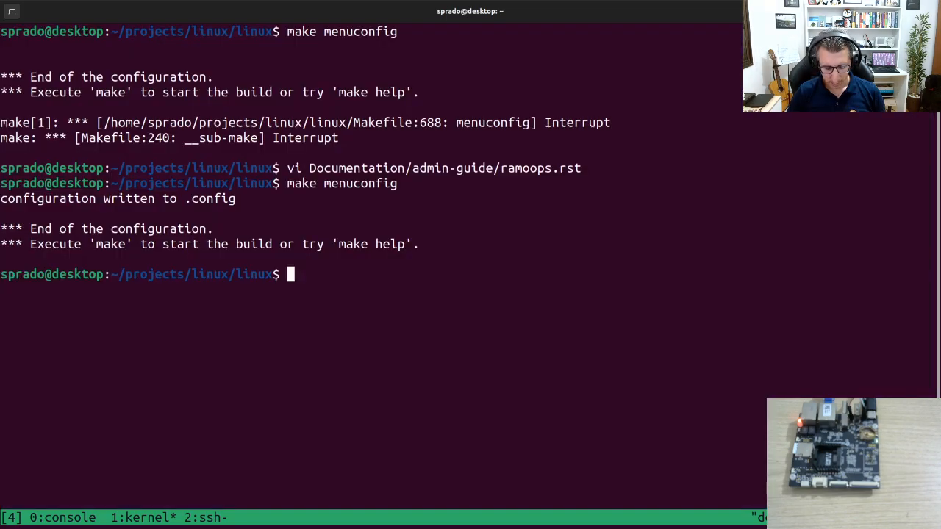
Step: Rebuild Image.gz with make -j$(nproc) and copy it to /srv/tftp/ for the board
{"action": "type", "text": "make -j$(nproc) Image.gz && cp -v arch/$ARCH/boot/Image.gz /srv/tftp/"}
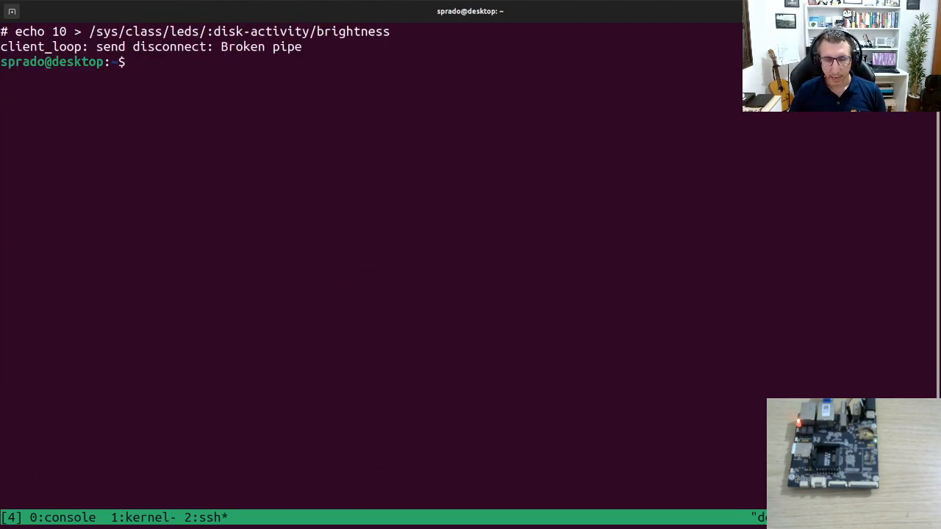
Step: List /mnt/nfs/beagleplay/ to show the board's NFS root filesystem directories
{"action": "type", "text": "ls /"}
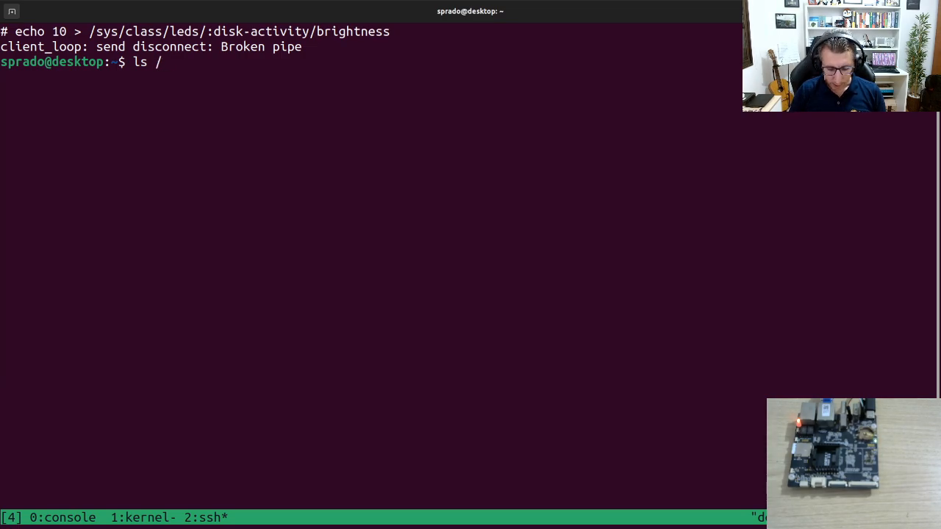
{"action": "type", "text": "srv/f"}
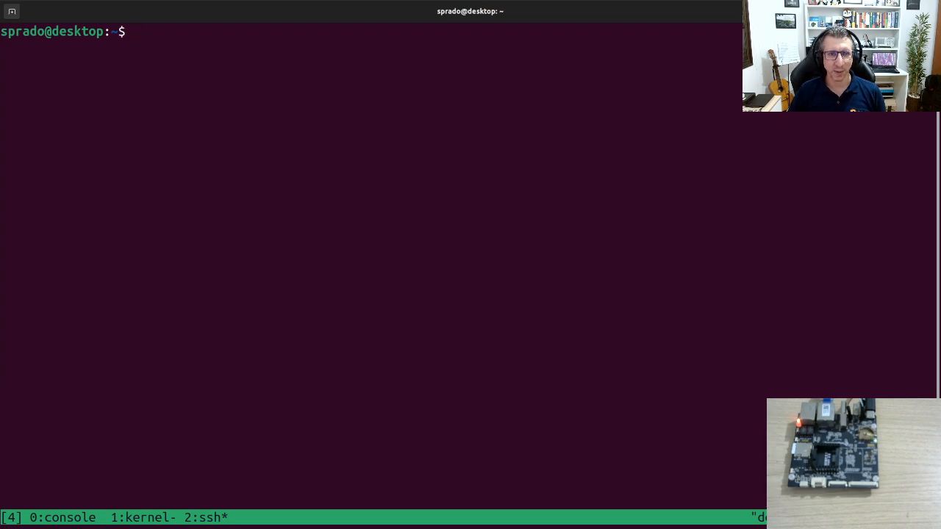
{"action": "type", "text": "ls"}
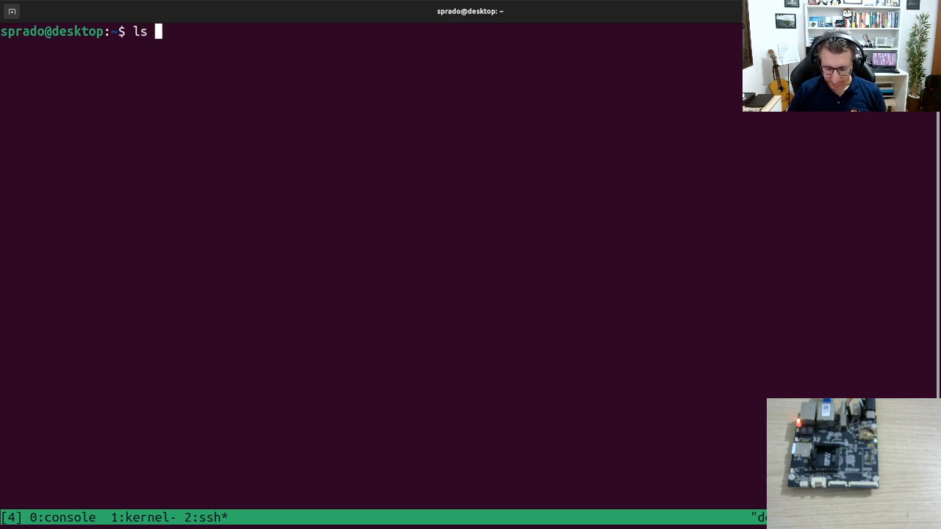
{"action": "type", "text": "/mnt/"}
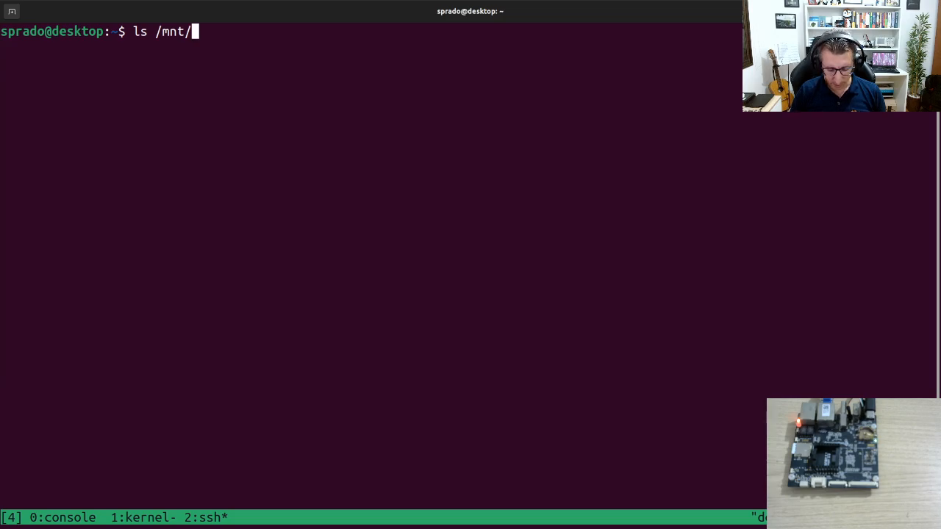
{"action": "type", "text": "nfs/"}
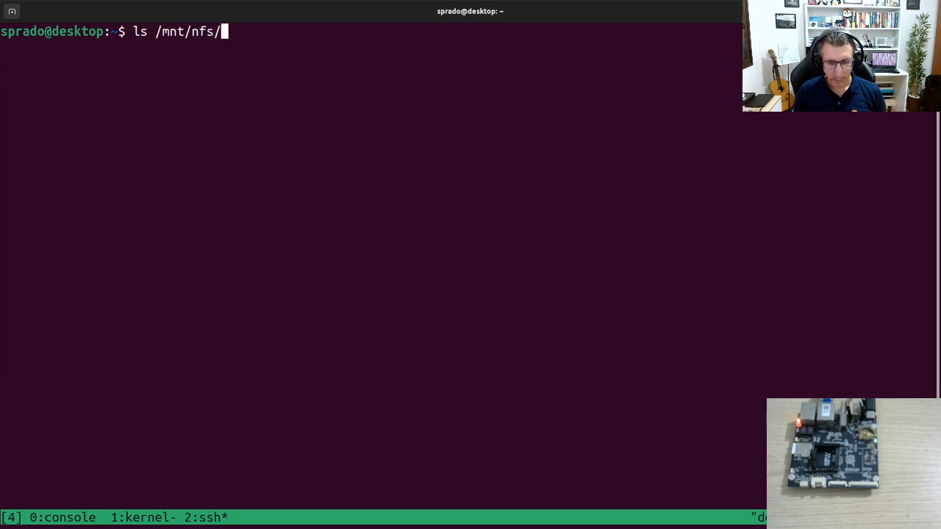
{"action": "type", "text": "beagleplay/"}
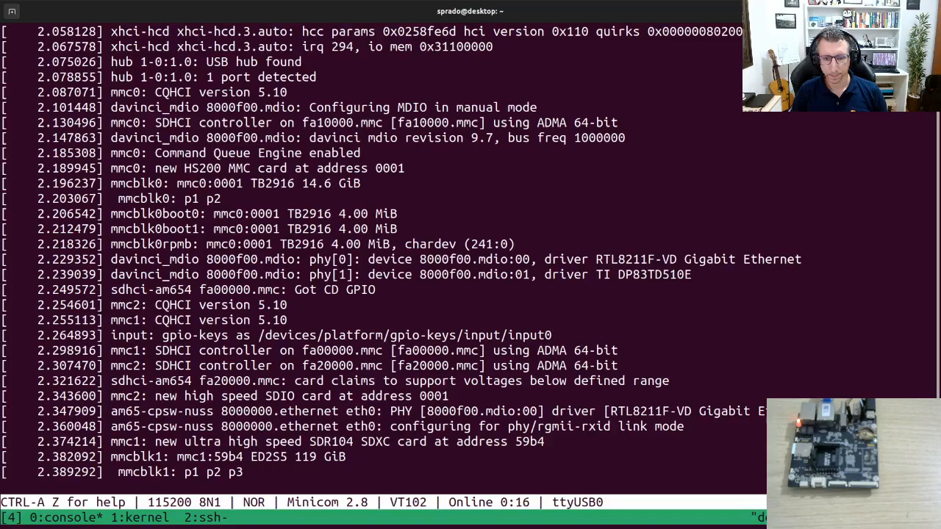
{"action": "scroll", "scroll_direction": "down", "scroll_amount": 3}
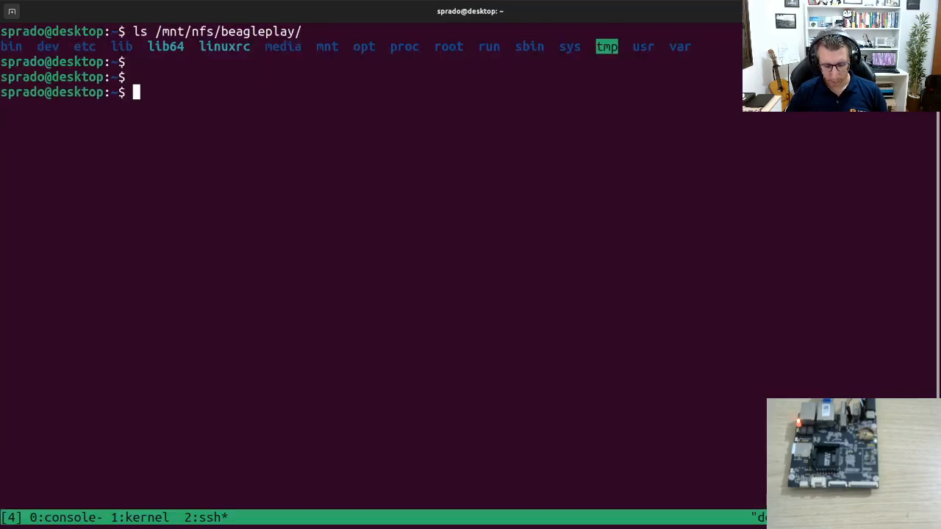
{"action": "type", "text": "ssh root@192.168.0.2"}
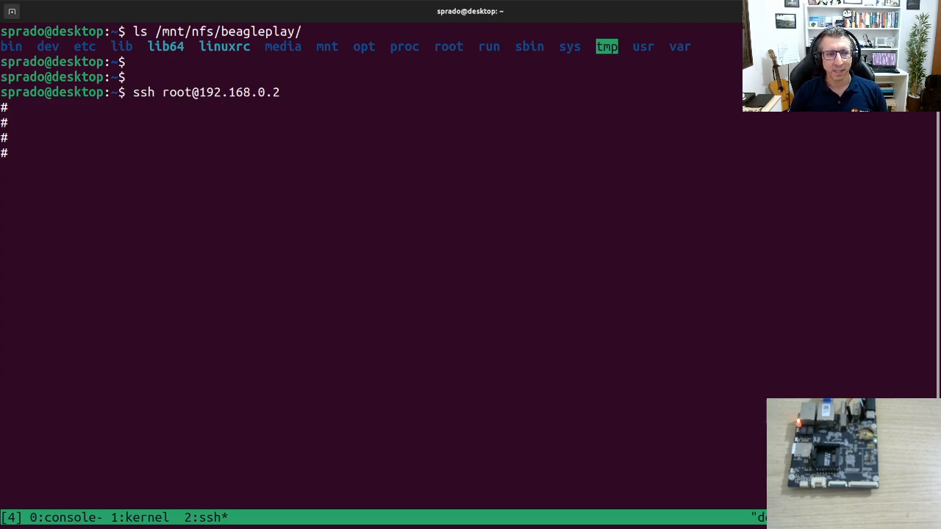
{"action": "type", "text": "dmesg | grep ramoops"}
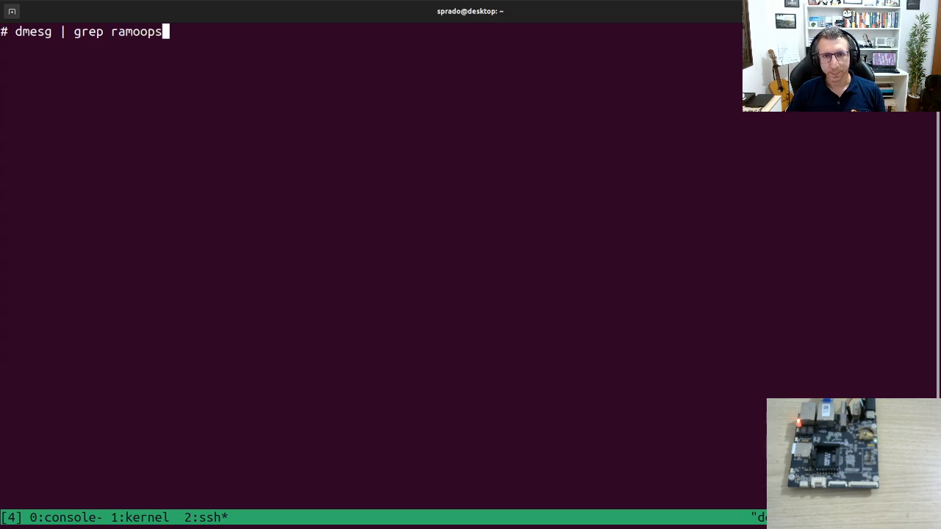
{"action": "key", "text": "Return"}
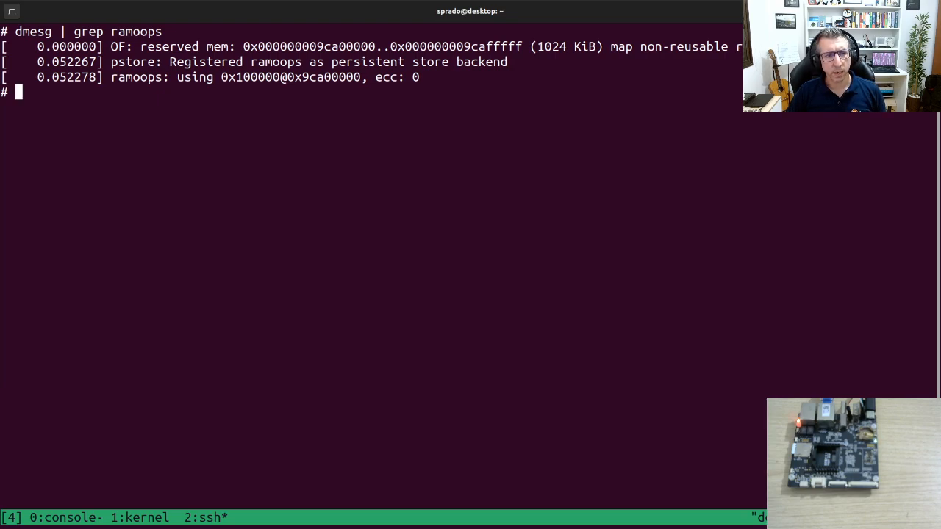
{"action": "double_click", "coordinate": [280, 76]}
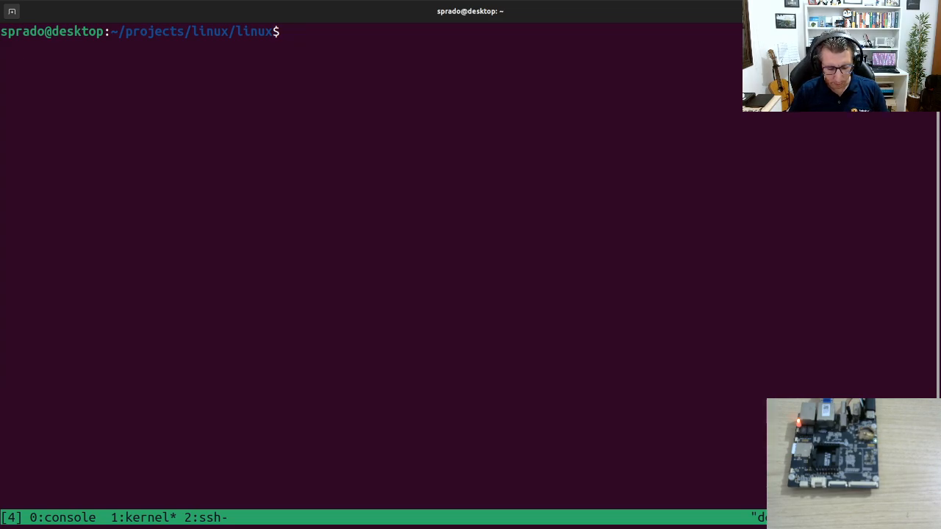
Step: Review the ramoops reserved-memory node in the BeaglePlay device tree source in vi
{"action": "key", "text": "ctrl+r"}
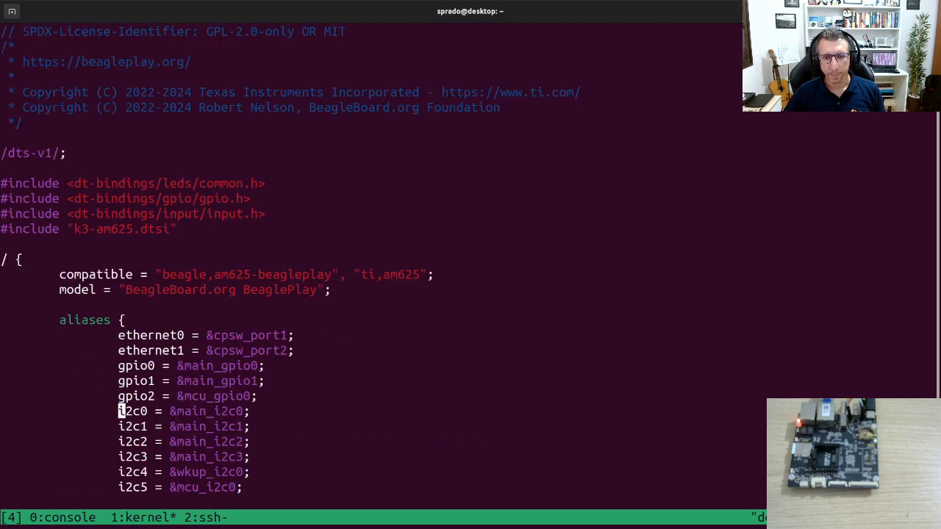
{"action": "scroll", "scroll_direction": "down", "scroll_amount": 3}
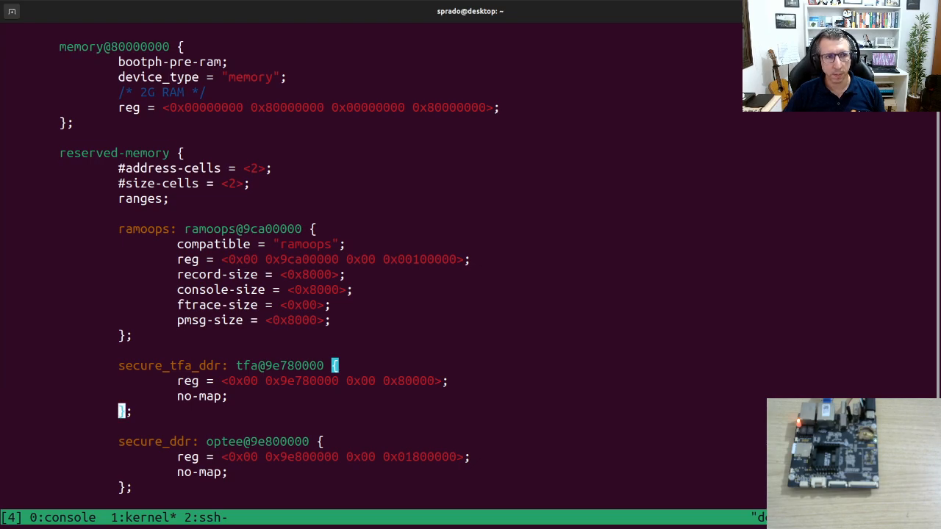
{"action": "scroll", "scroll_direction": "down", "scroll_amount": 3}
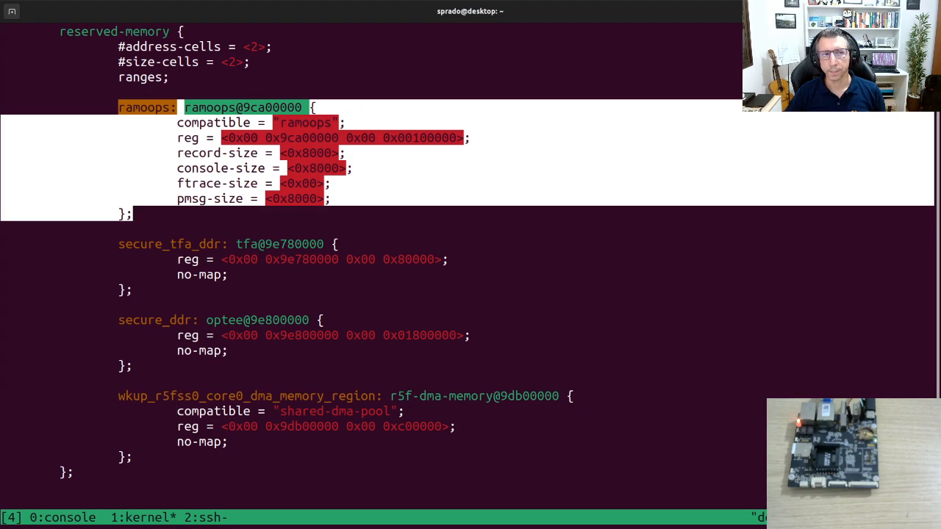
{"action": "scroll", "scroll_direction": "down", "scroll_amount": 3}
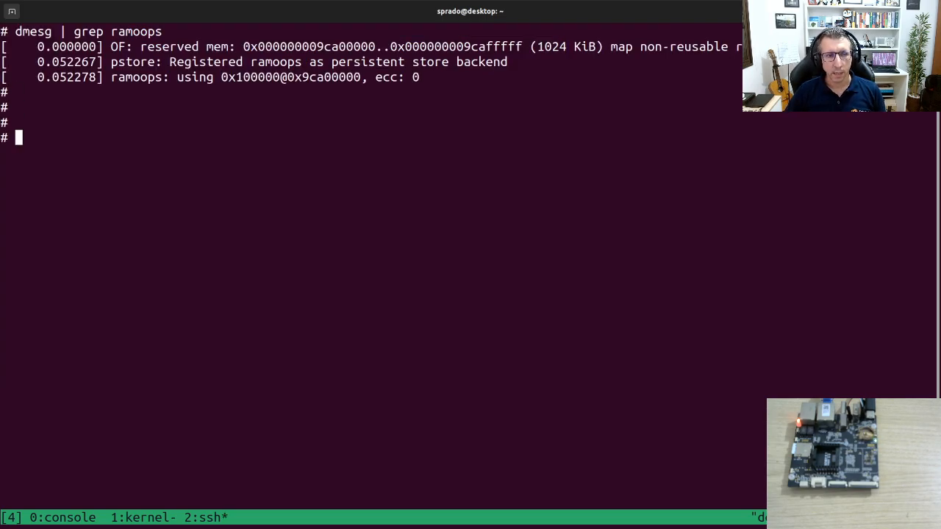
Step: Write 10 to /sys/class/leds/:disk-activity/brightness and watch the kernel panic and reboot
{"action": "key", "text": "ctrl+r"}
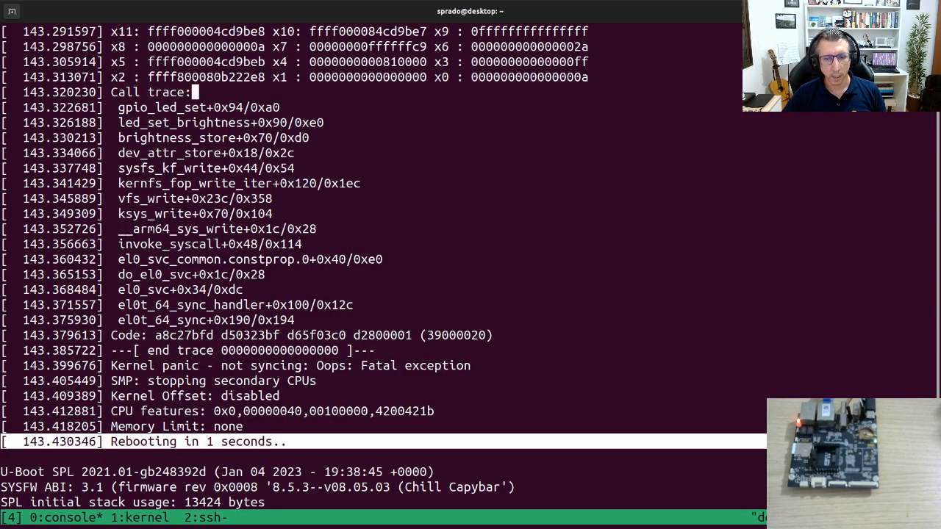
{"action": "scroll", "scroll_direction": "down", "scroll_amount": 3}
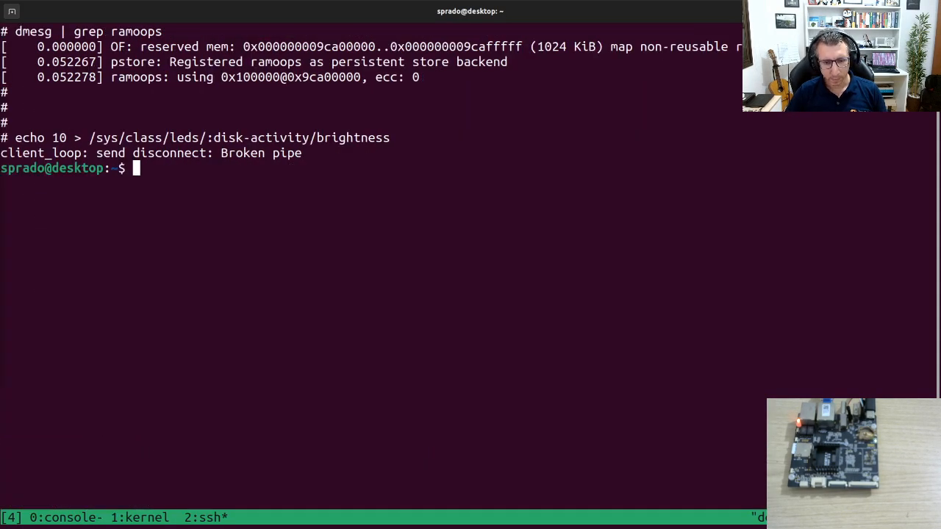
{"action": "key", "text": "enter"}
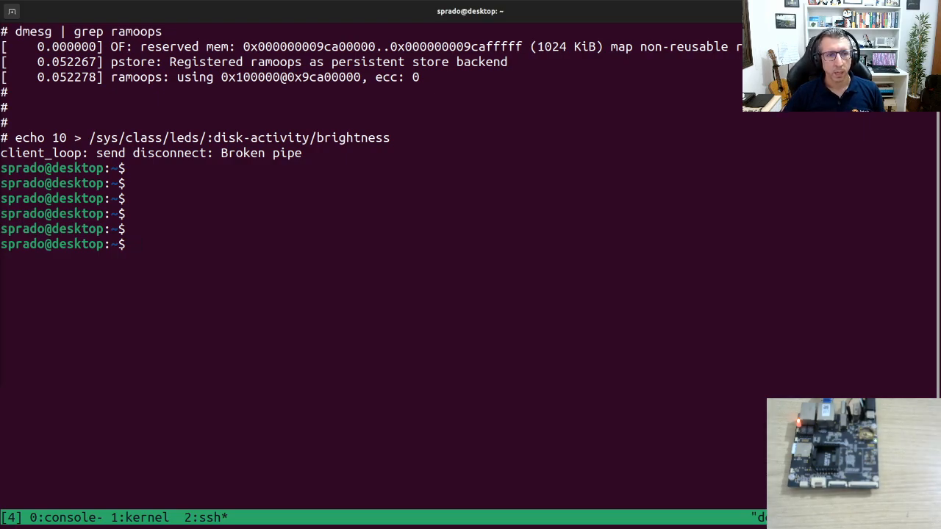
{"action": "type", "text": "ssh root@192.168.0.2"}
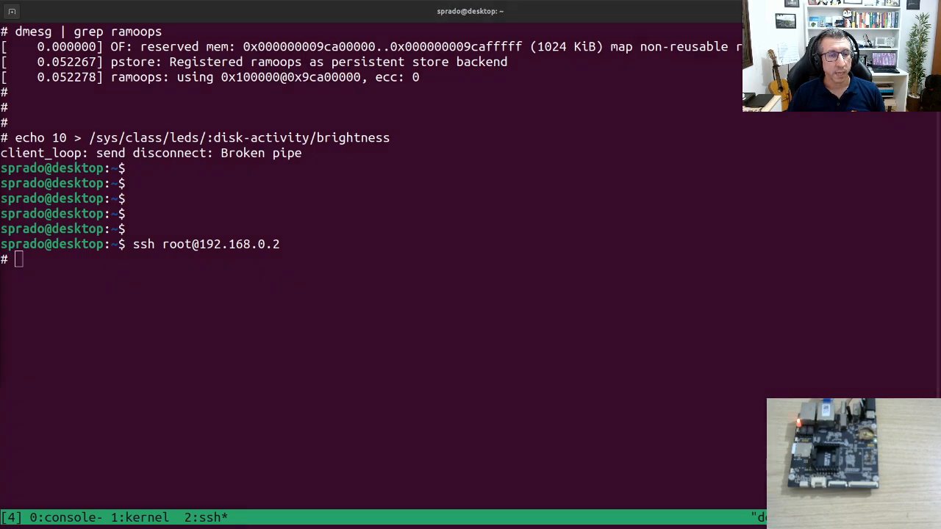
{"action": "type", "text": "mount -t pstore none /sys/fs/pstore/"}
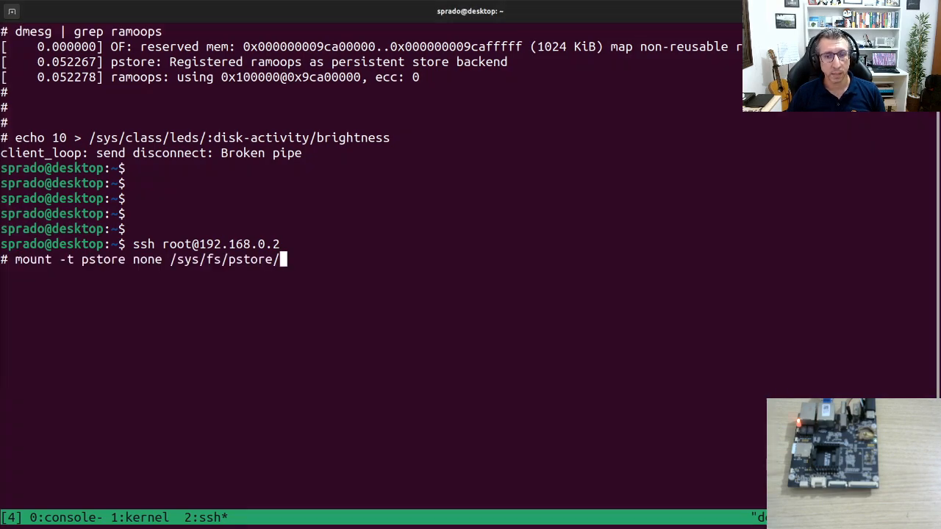
{"action": "double_click", "coordinate": [103, 259]}
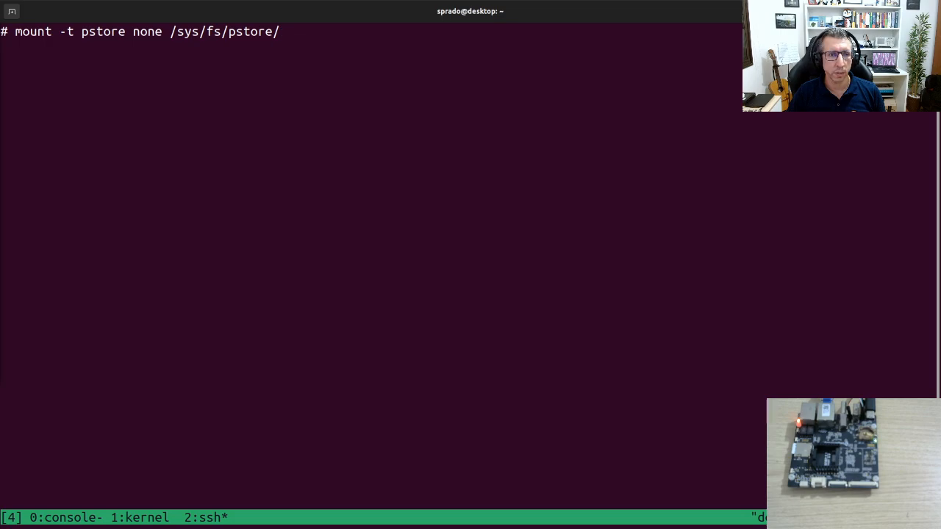
Step: List /sys/fs/pstore/ and cat dmesg-ramoops-1 to read the saved crash log
{"action": "double_click", "coordinate": [223, 32]}
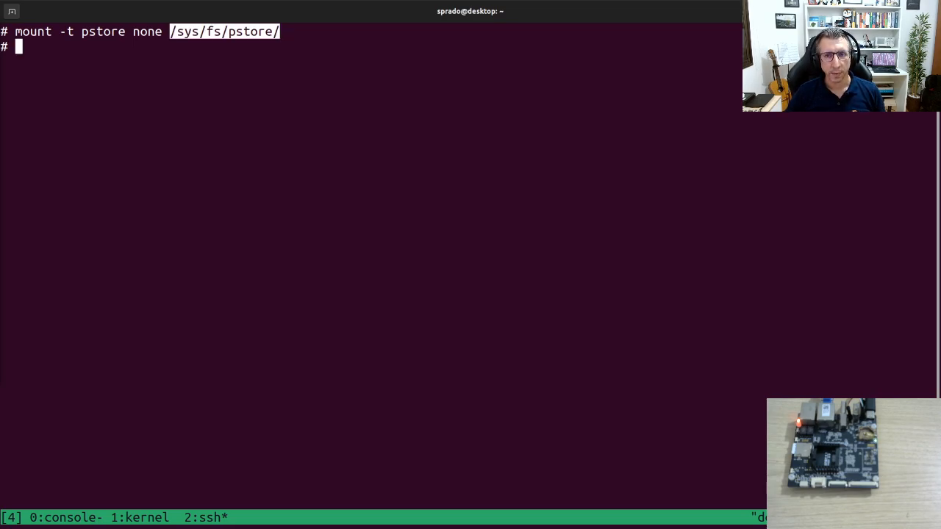
{"action": "type", "text": "ls -la /sys/fs/pstore/"}
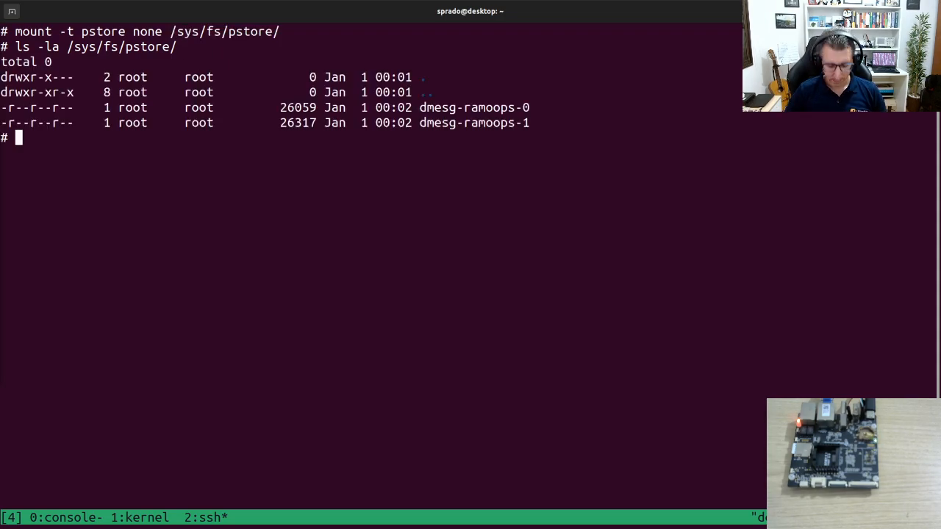
{"action": "type", "text": "cat /sys/fs/pstore/"}
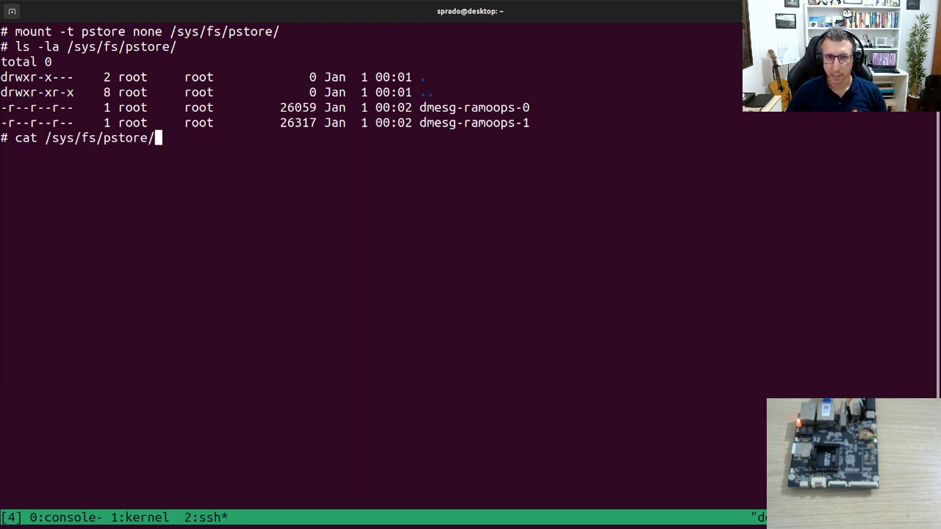
{"action": "type", "text": "dmesg-ramoops-1"}
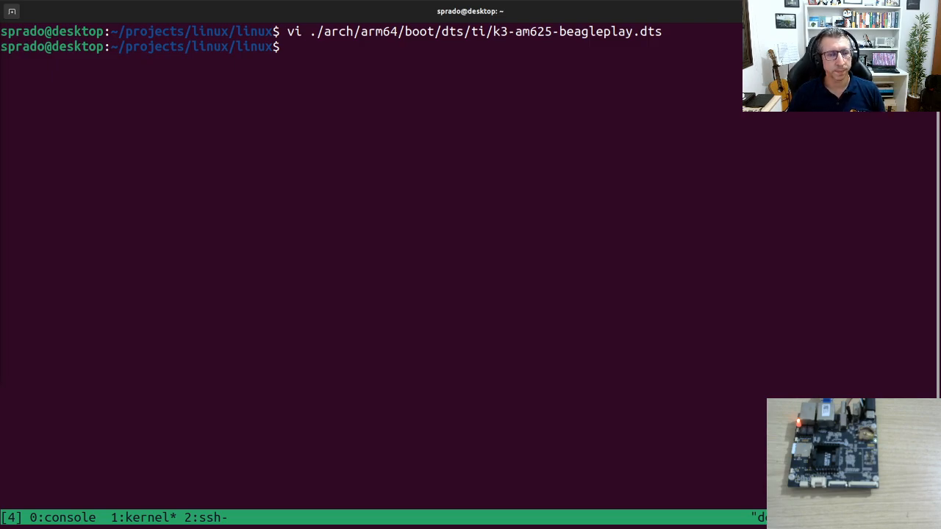
Step: Run make menuconfig from the kernel source directory, after discarding a mistyped 'mka'
{"action": "type", "text": "mka"}
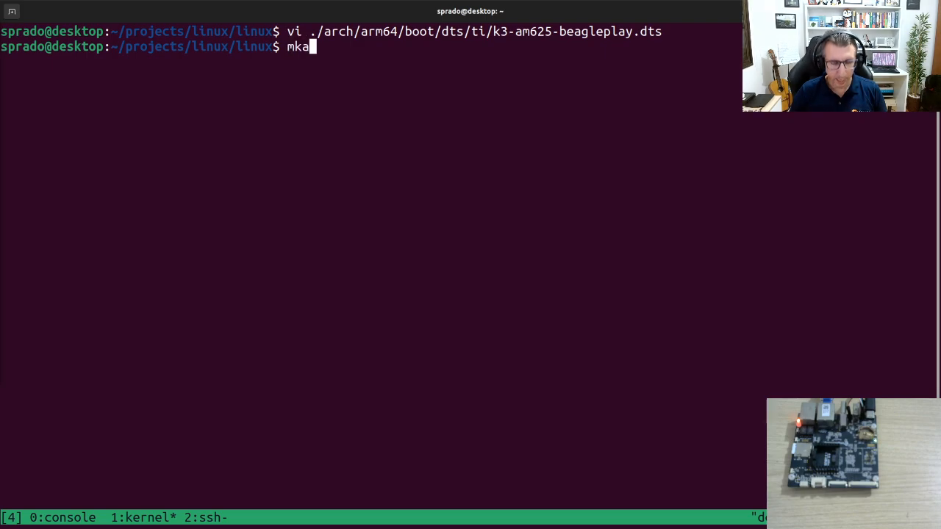
{"action": "key", "text": "ctrl+c"}
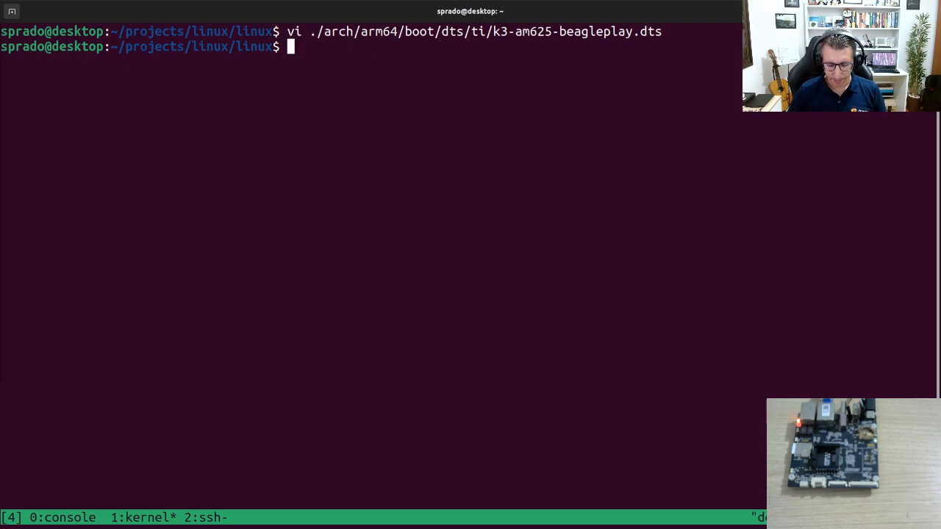
{"action": "type", "text": "make me"}
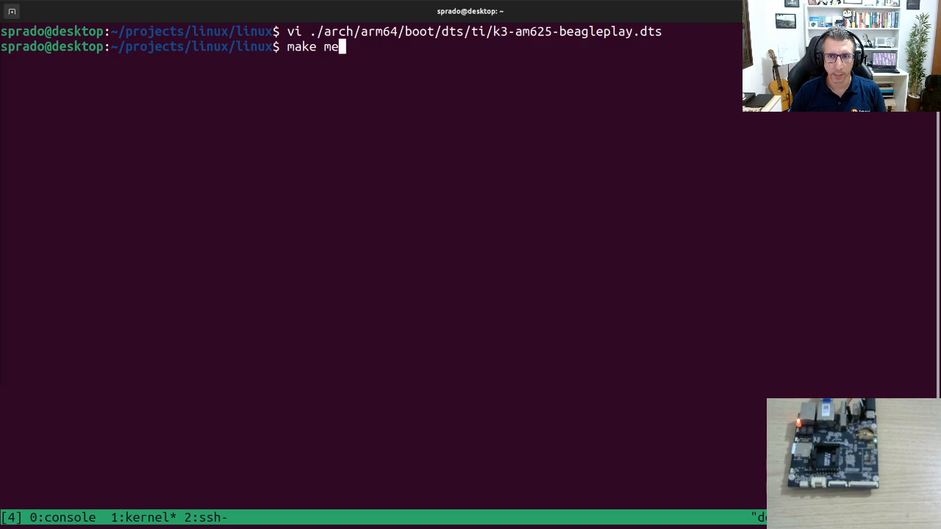
{"action": "type", "text": "nuc"}
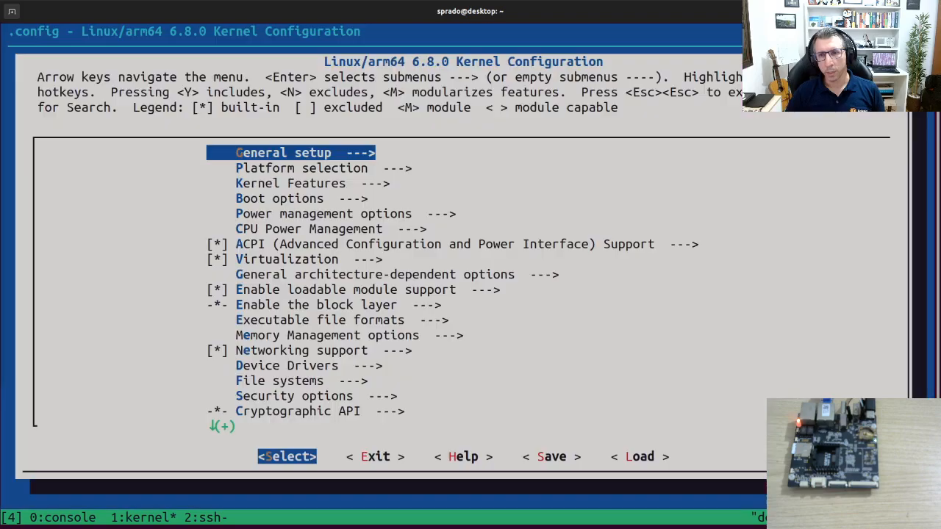
Step: Search menuconfig for pstore, browse the persistent store options and read help for Log user space messages
{"action": "type", "text": "ps"}
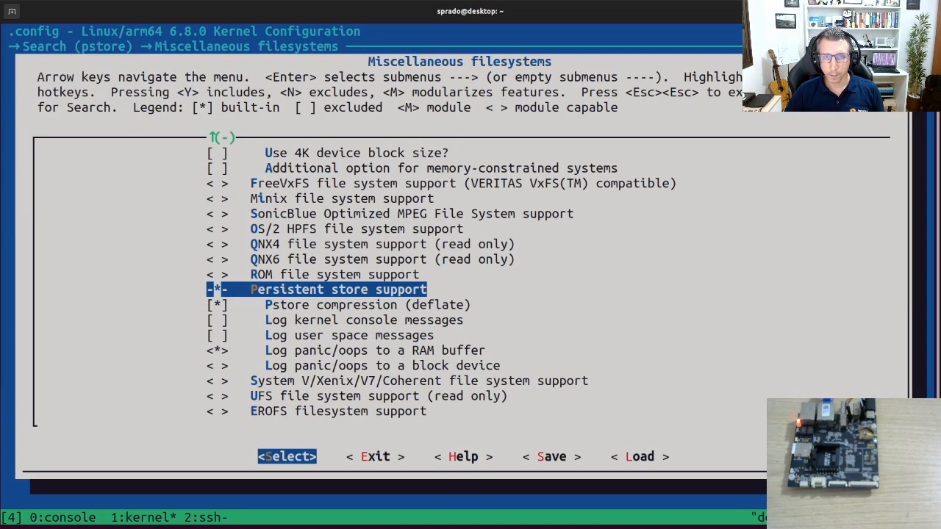
{"action": "key", "text": "Down"}
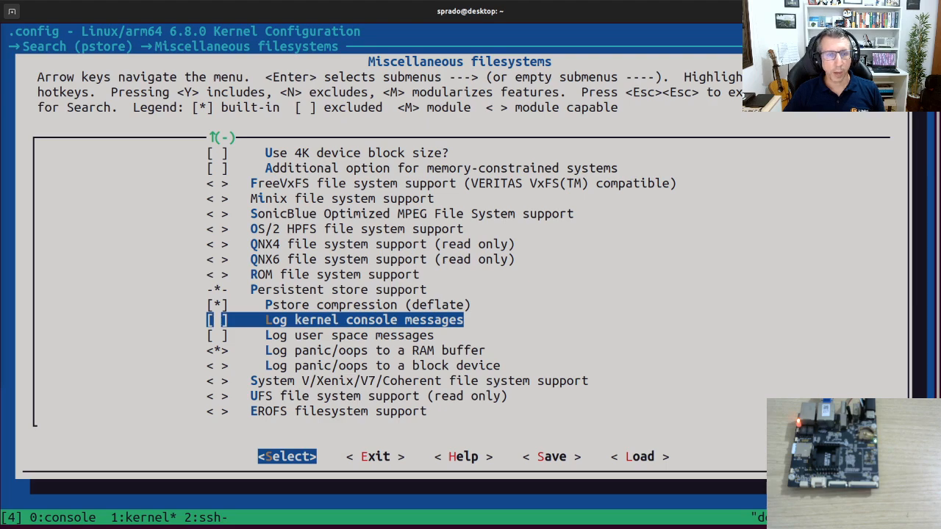
{"action": "key", "text": "Down"}
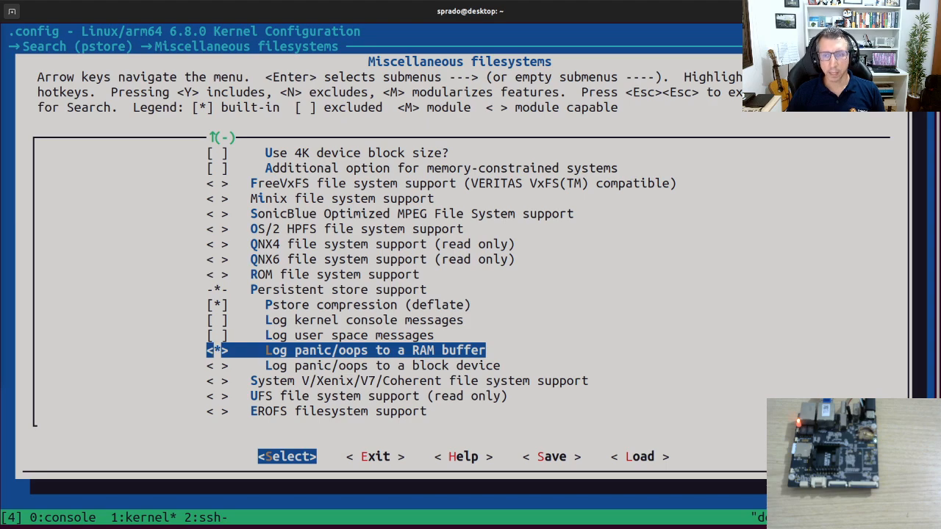
{"action": "key", "text": "Up"}
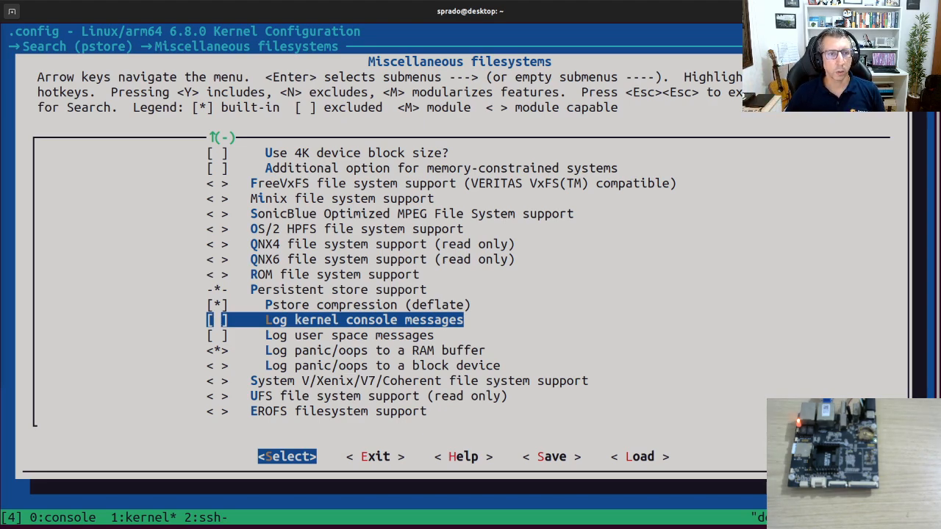
{"action": "key", "text": "Down"}
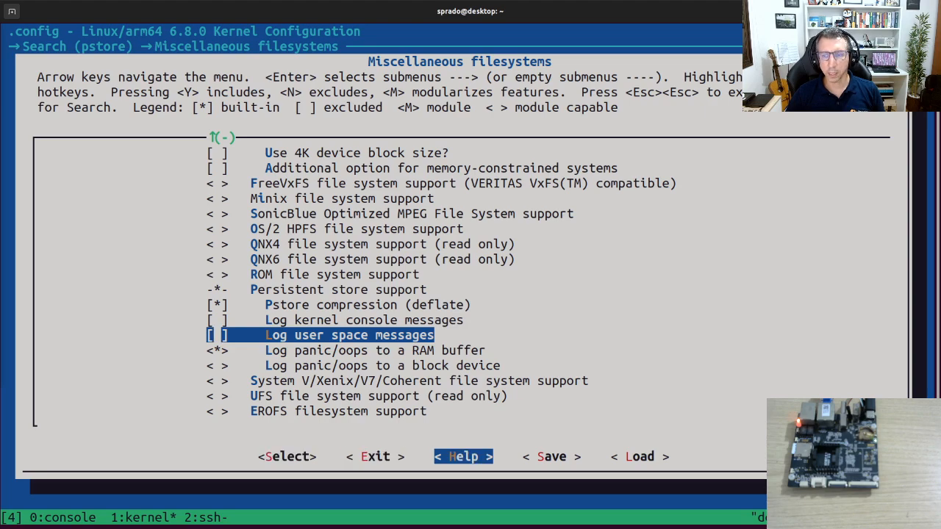
{"action": "left_click", "coordinate": [463, 456]}
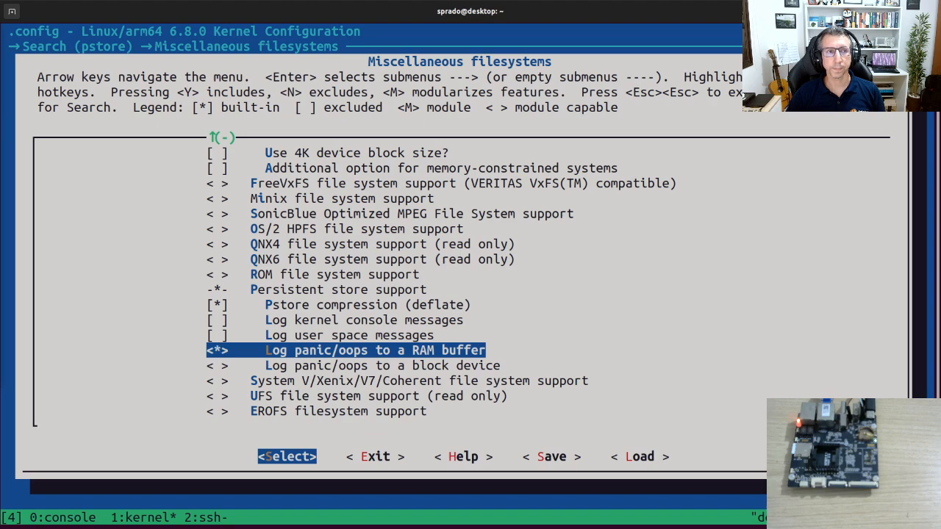
Step: Read the help for Log panic/oops to a block device (PSTORE_BLK)
{"action": "key", "text": "Down"}
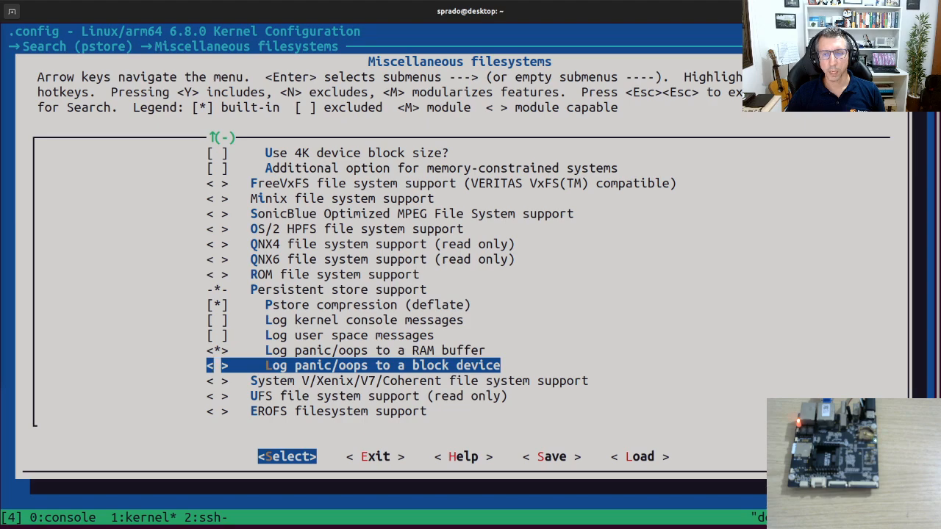
{"action": "left_click", "coordinate": [463, 456]}
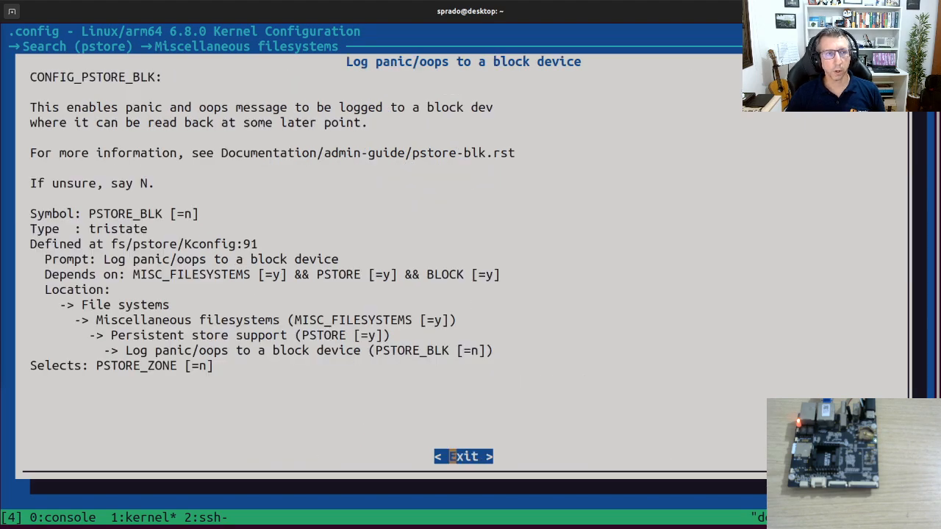